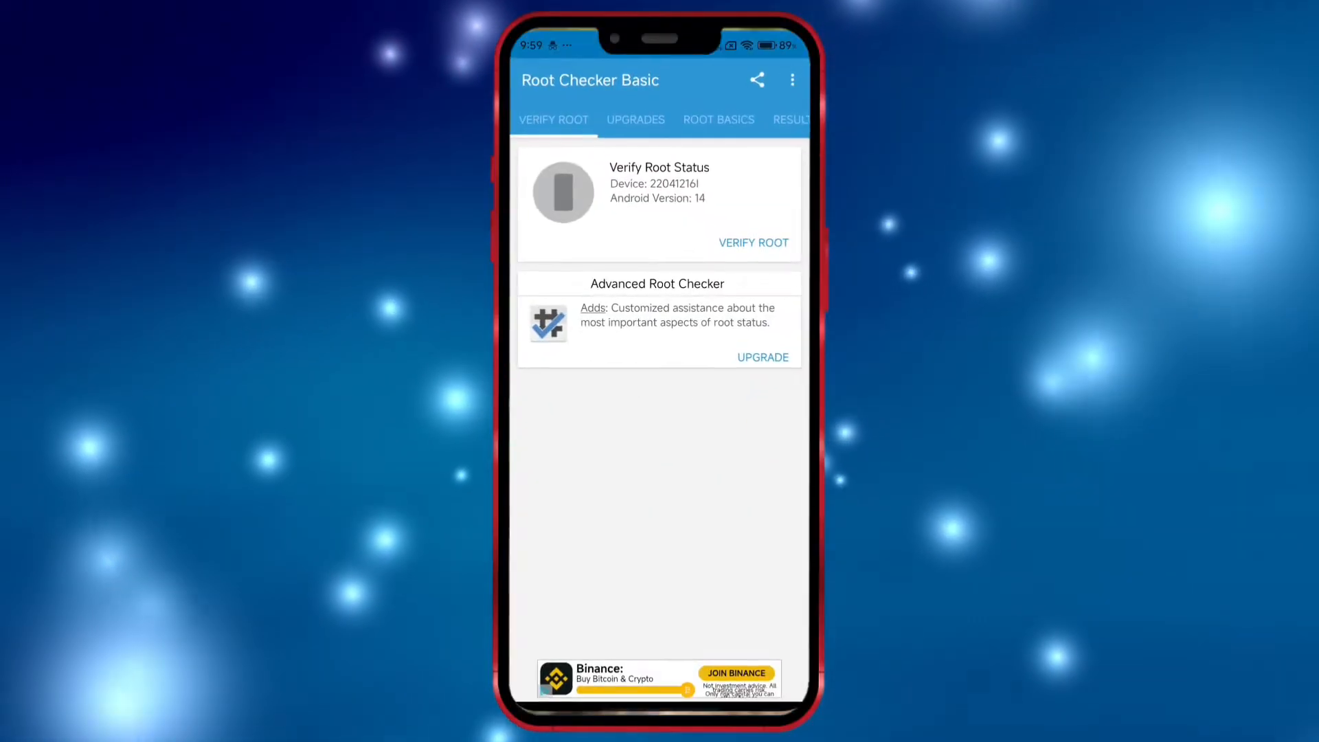
- Leave Root Checker Basic's verify-root screen and bring up the phone's Settings list
left_click(753, 242)
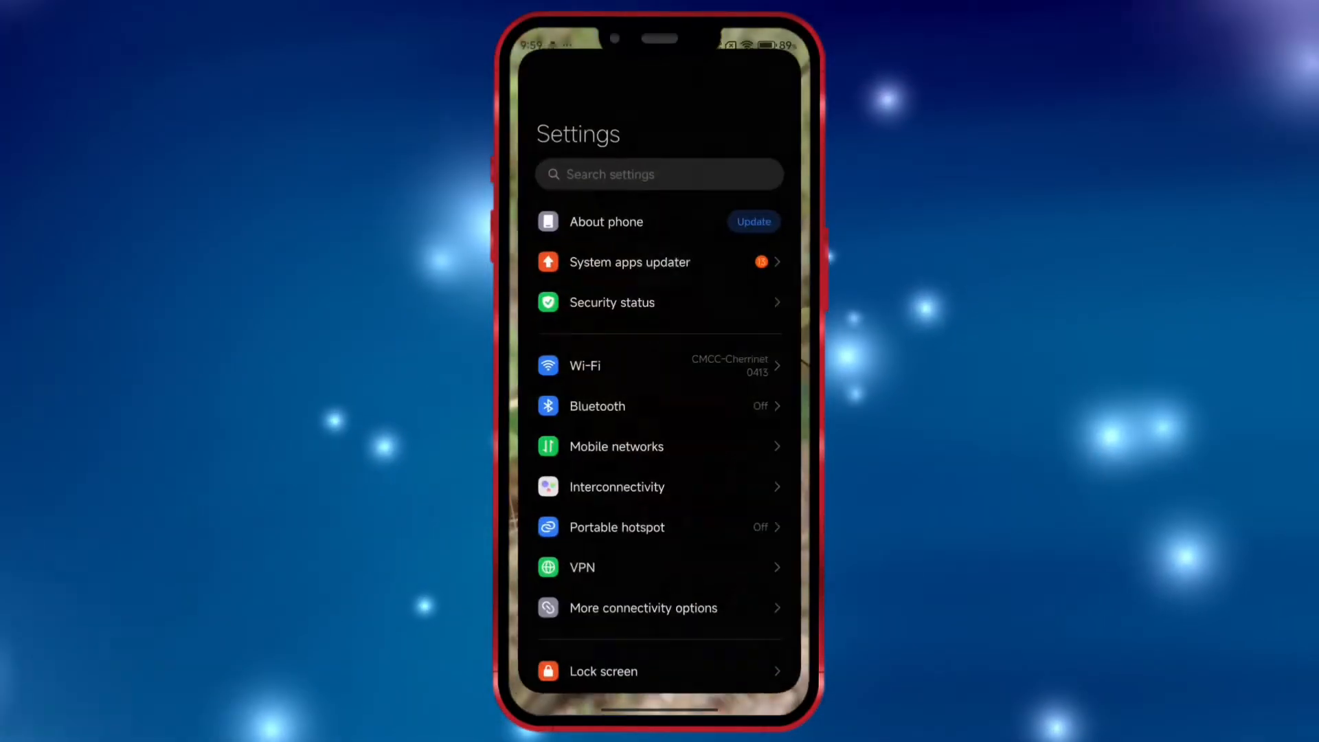
left_click(606, 222)
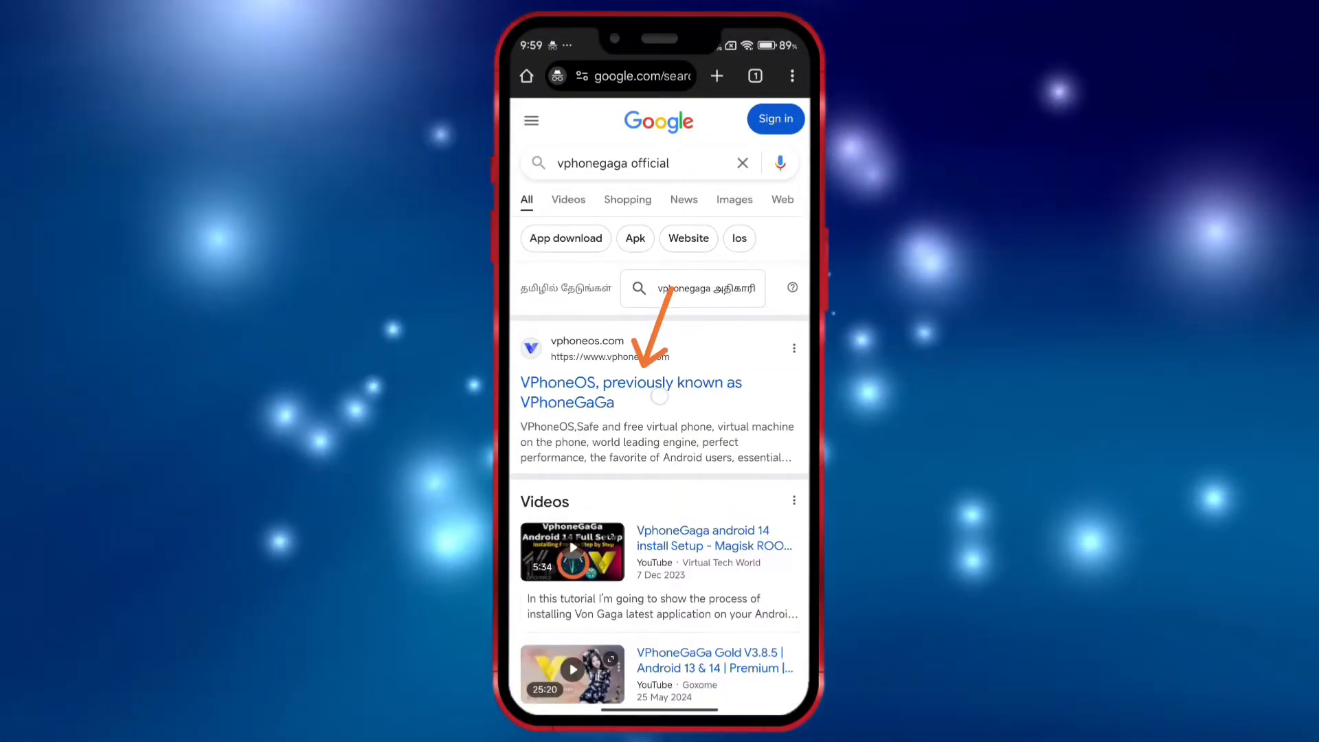
- Download the Android 7 VPhoneOS APK from vphoneos.com and open it from Downloads
left_click(630, 392)
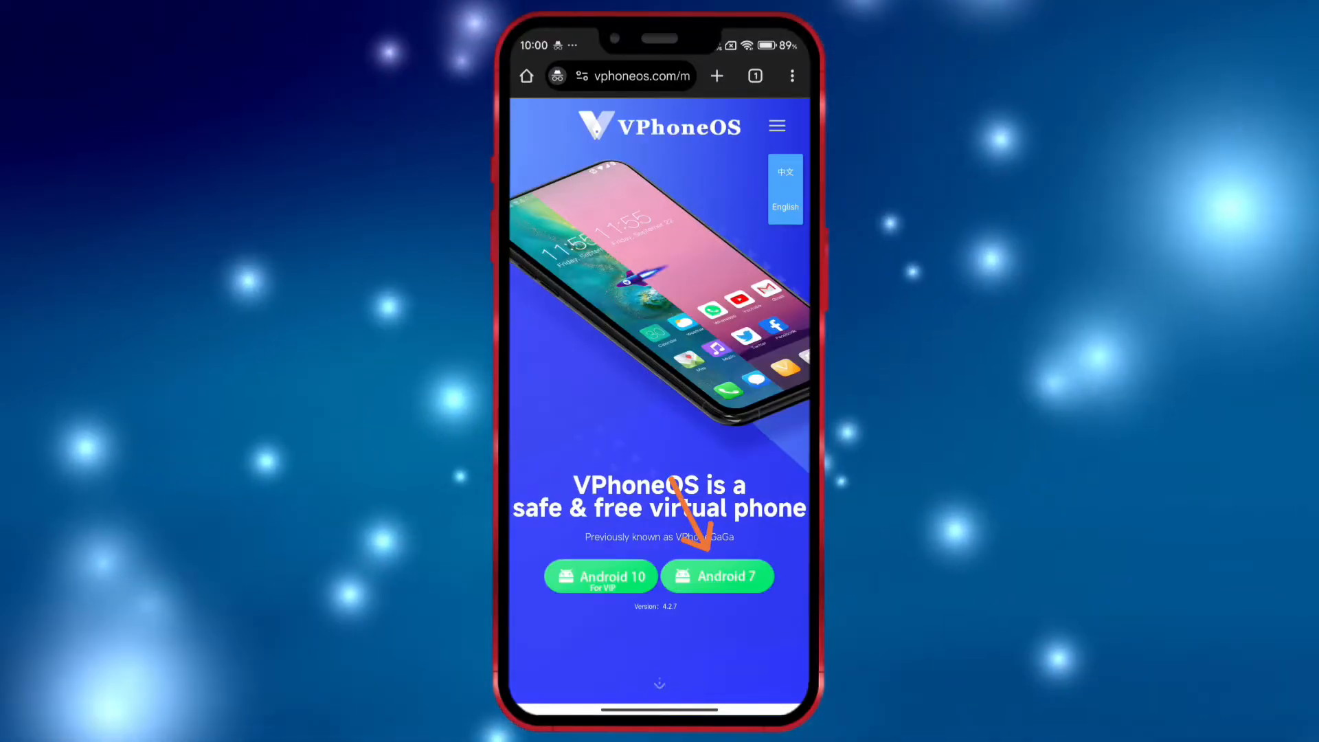
left_click(718, 576)
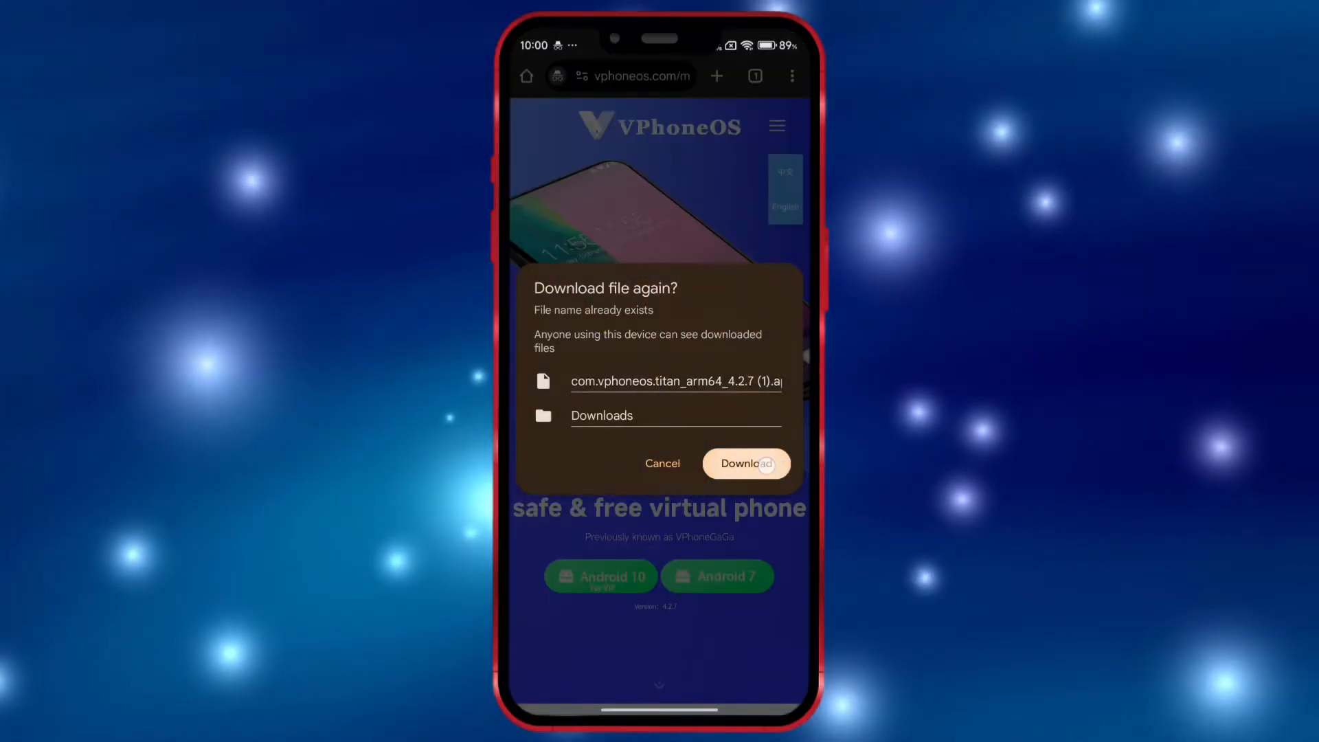
left_click(747, 464)
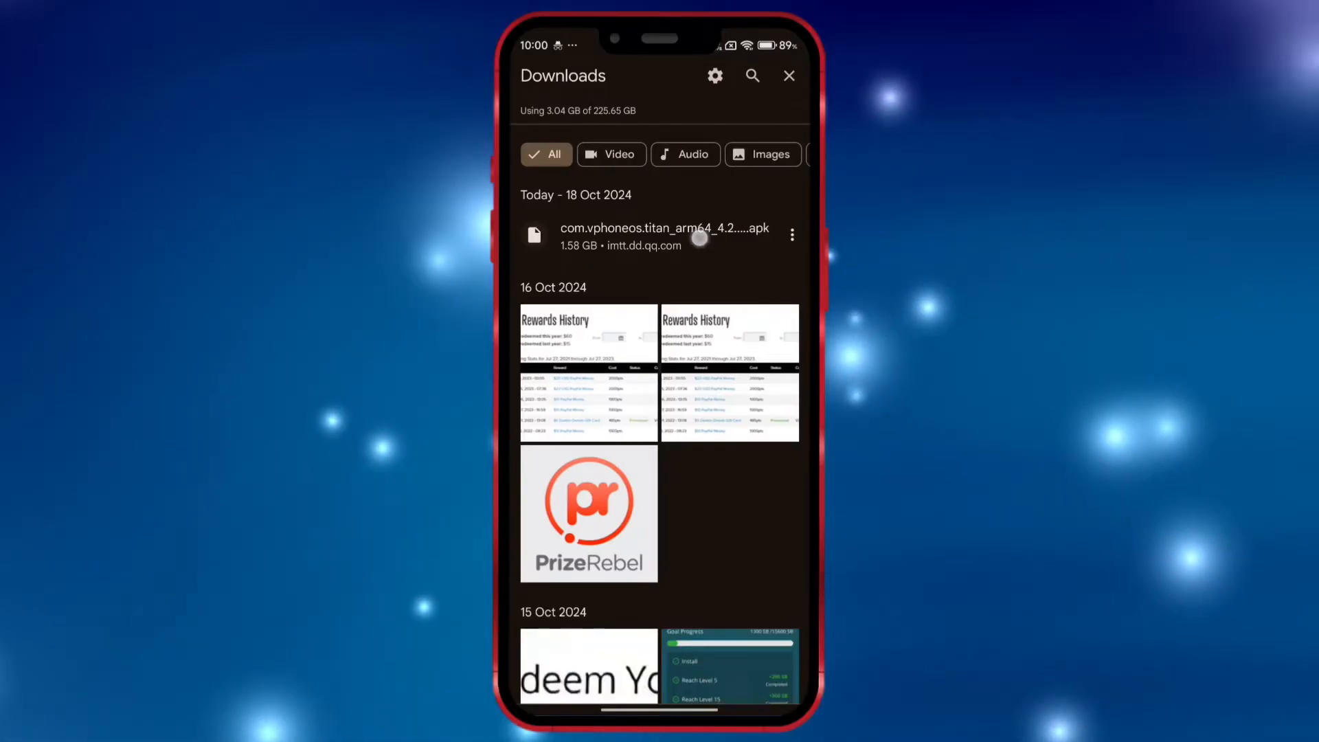
left_click(679, 236)
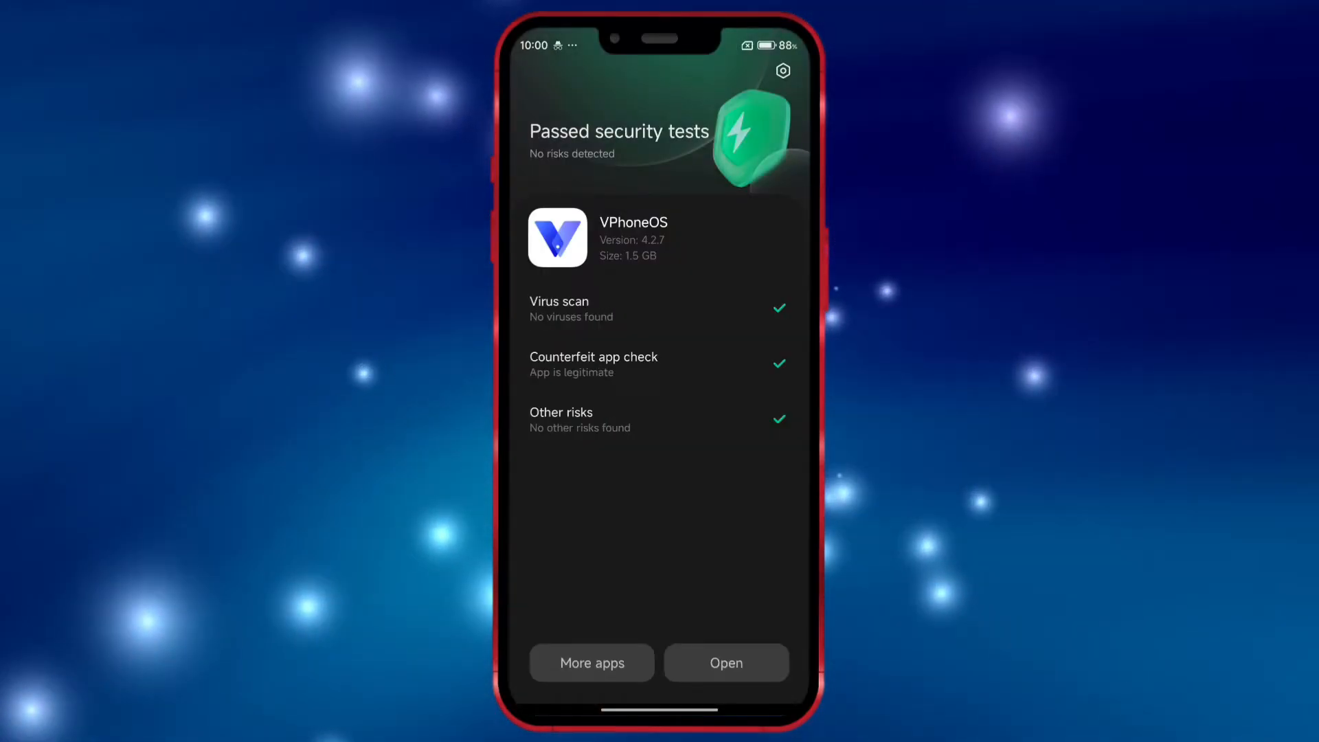
- Launch VPhoneOS, unlock developer mode via OS version, then open Additional settings > Developer options
left_click(726, 662)
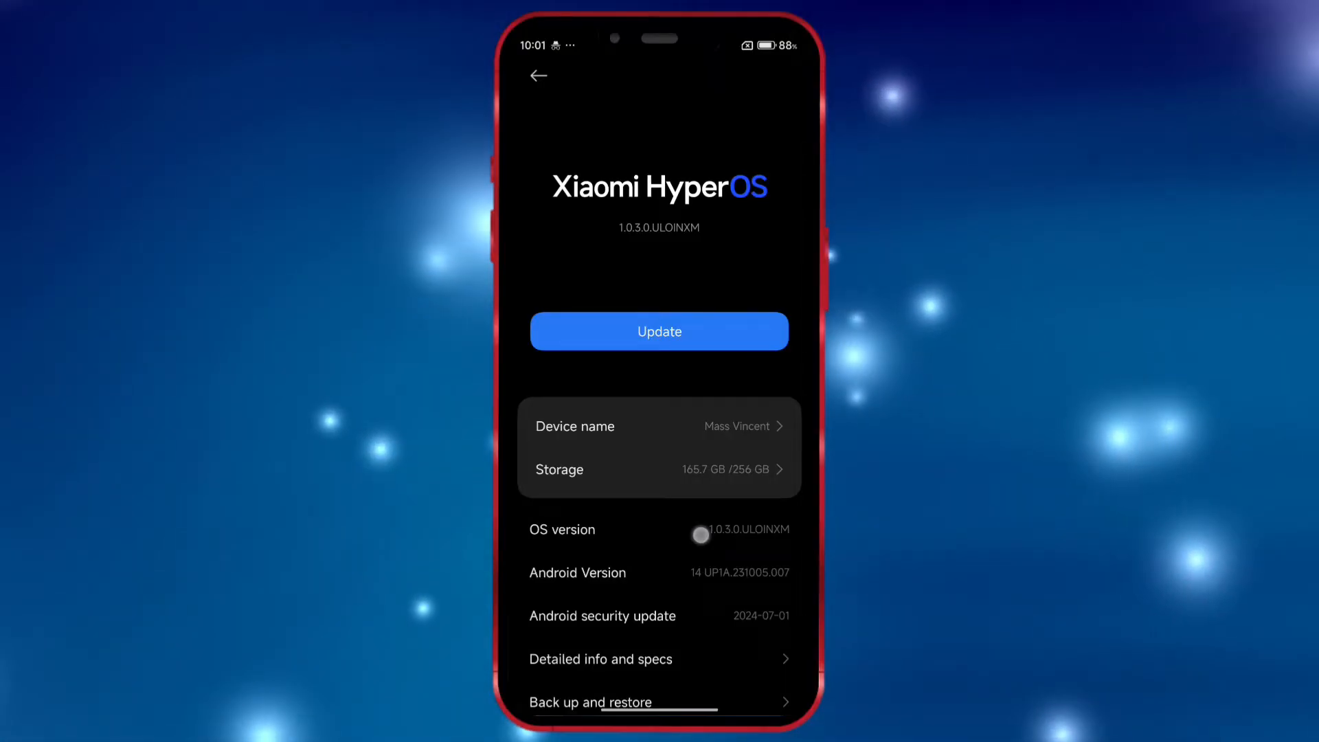
left_click(701, 535)
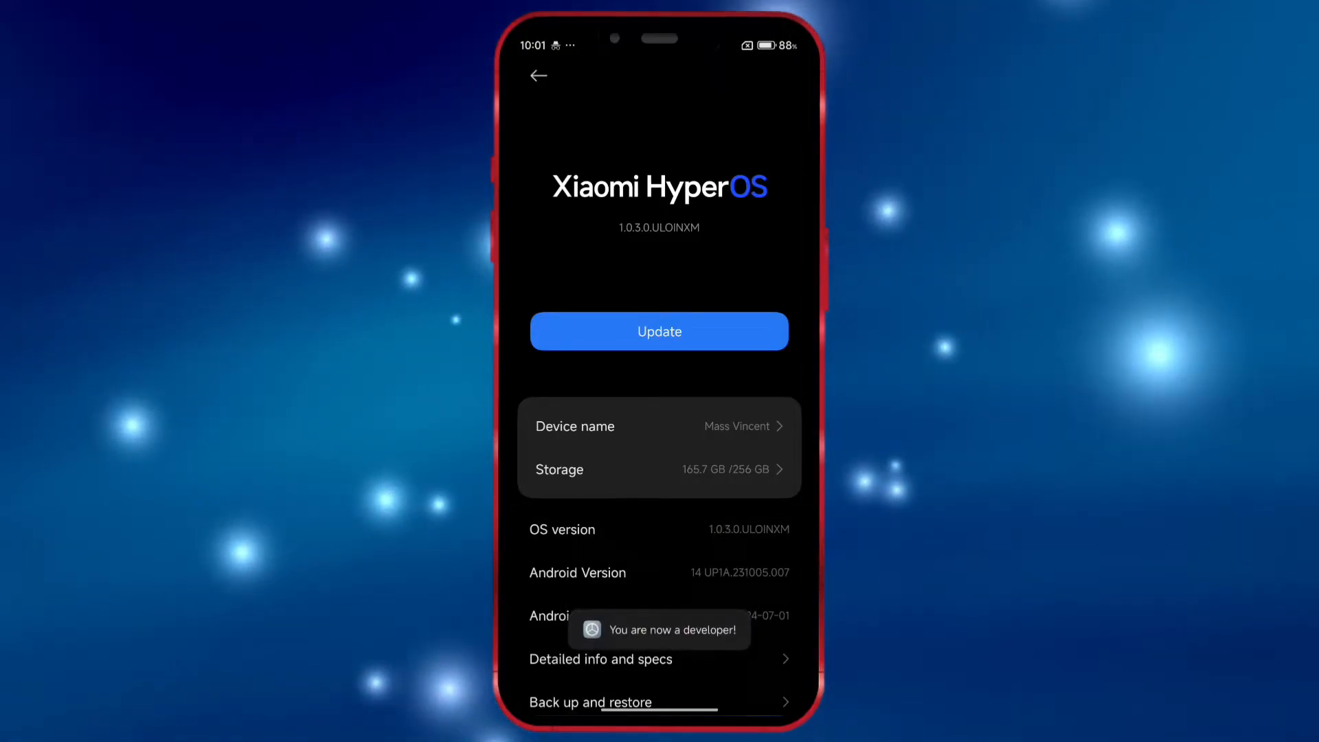
left_click(536, 75)
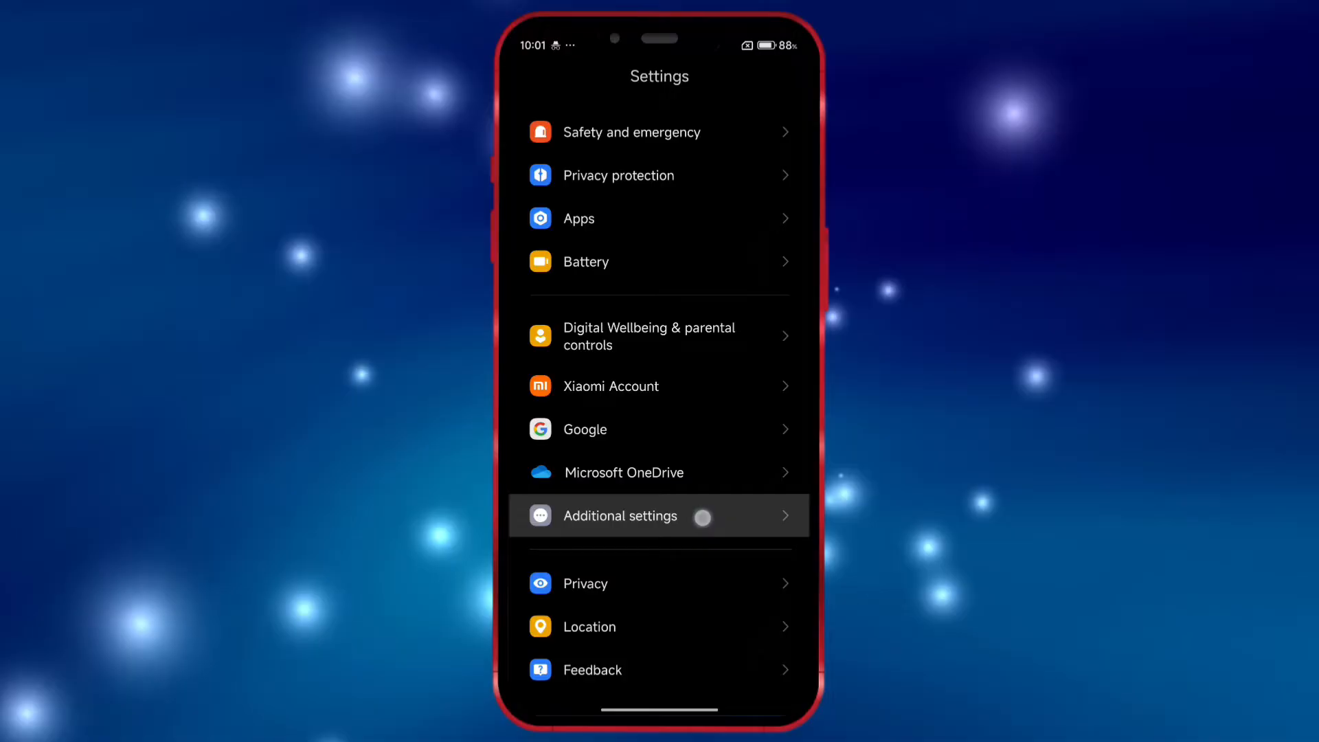
left_click(620, 516)
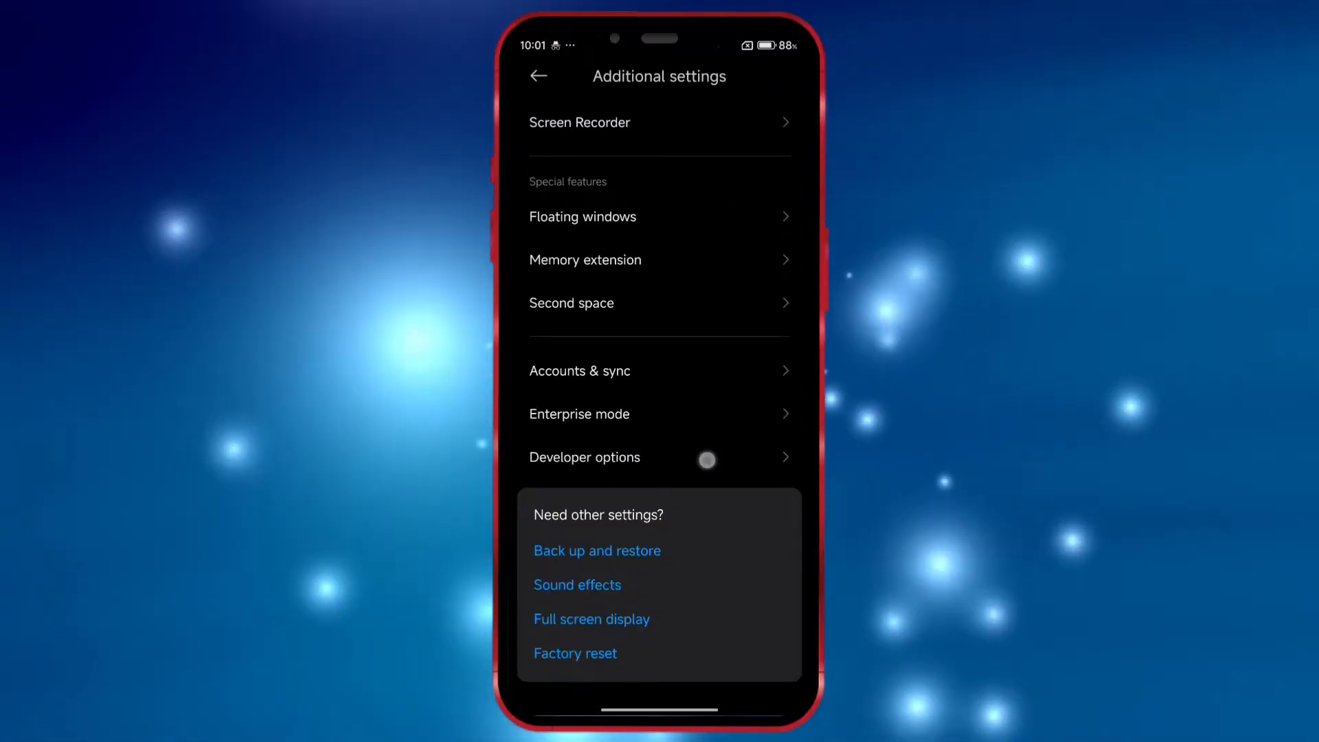
left_click(585, 458)
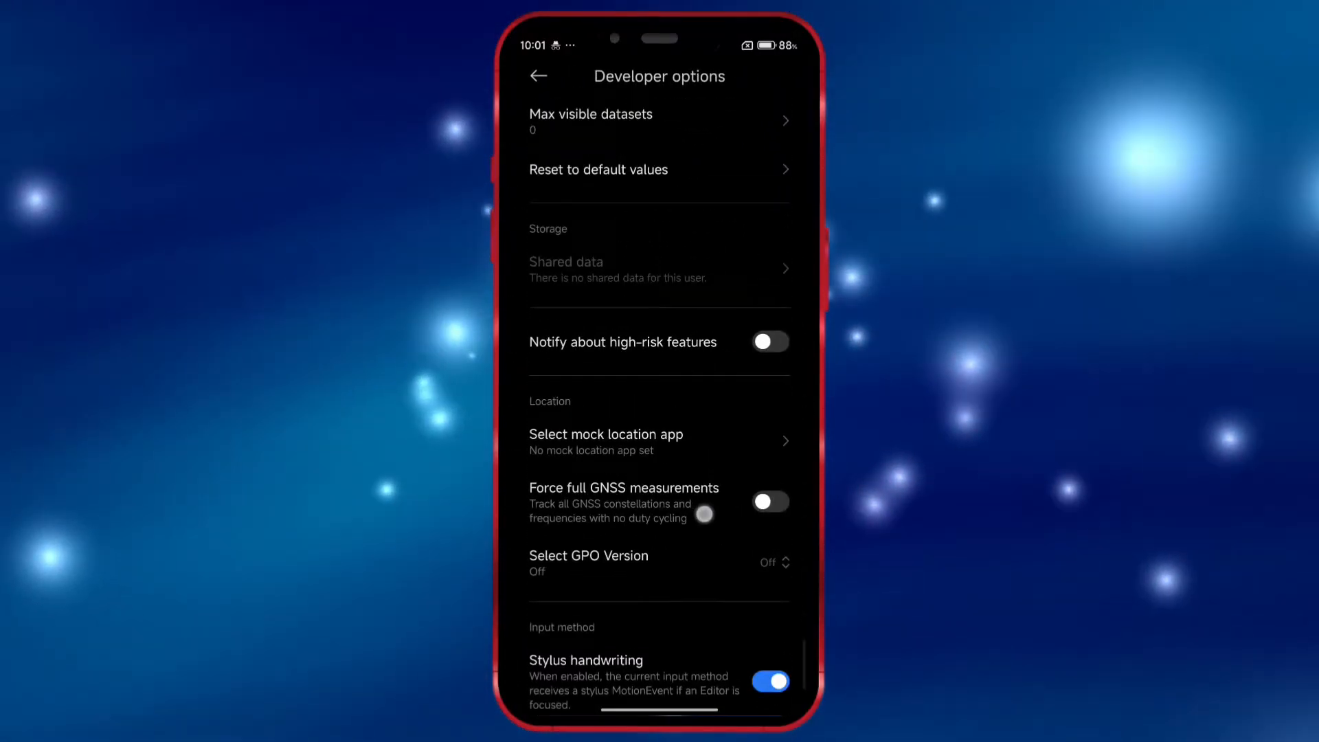
scroll("down", 3)
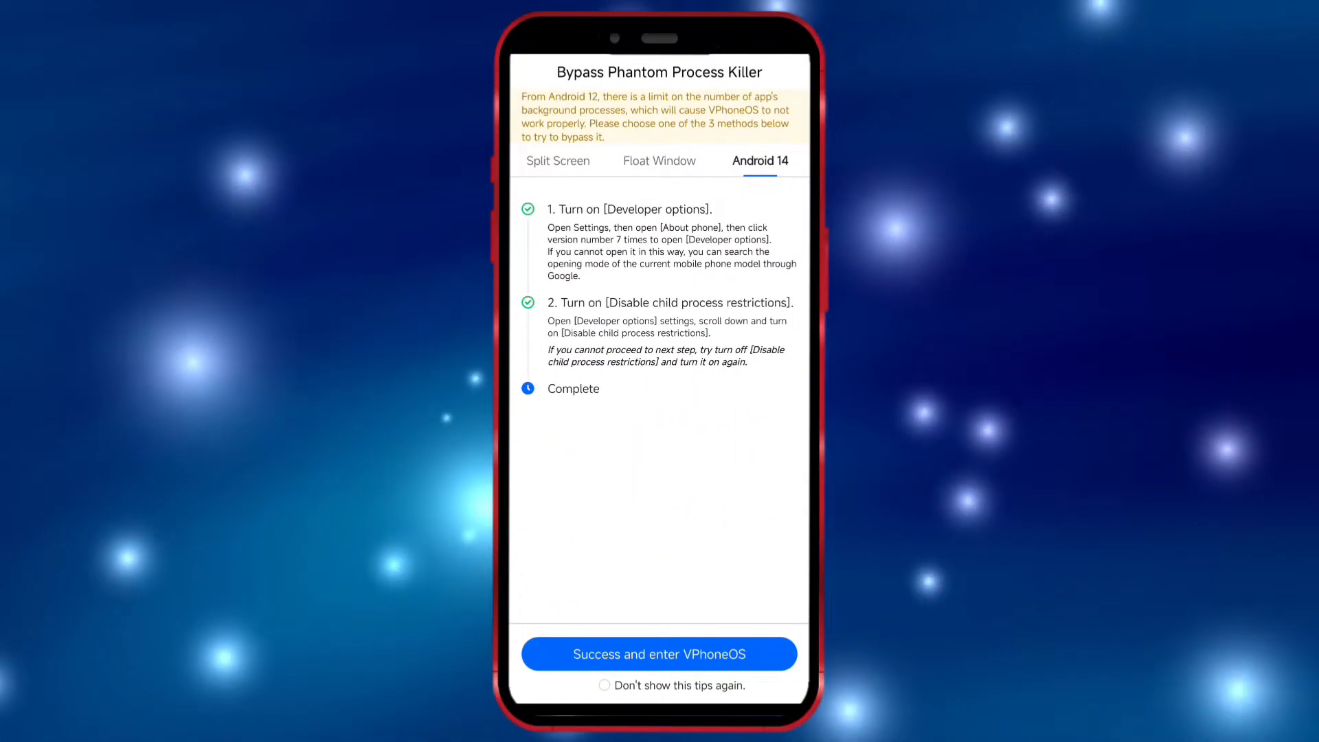
- Create an Android 7 VPhoneOS instance and allow audio recording and photo access
left_click(659, 653)
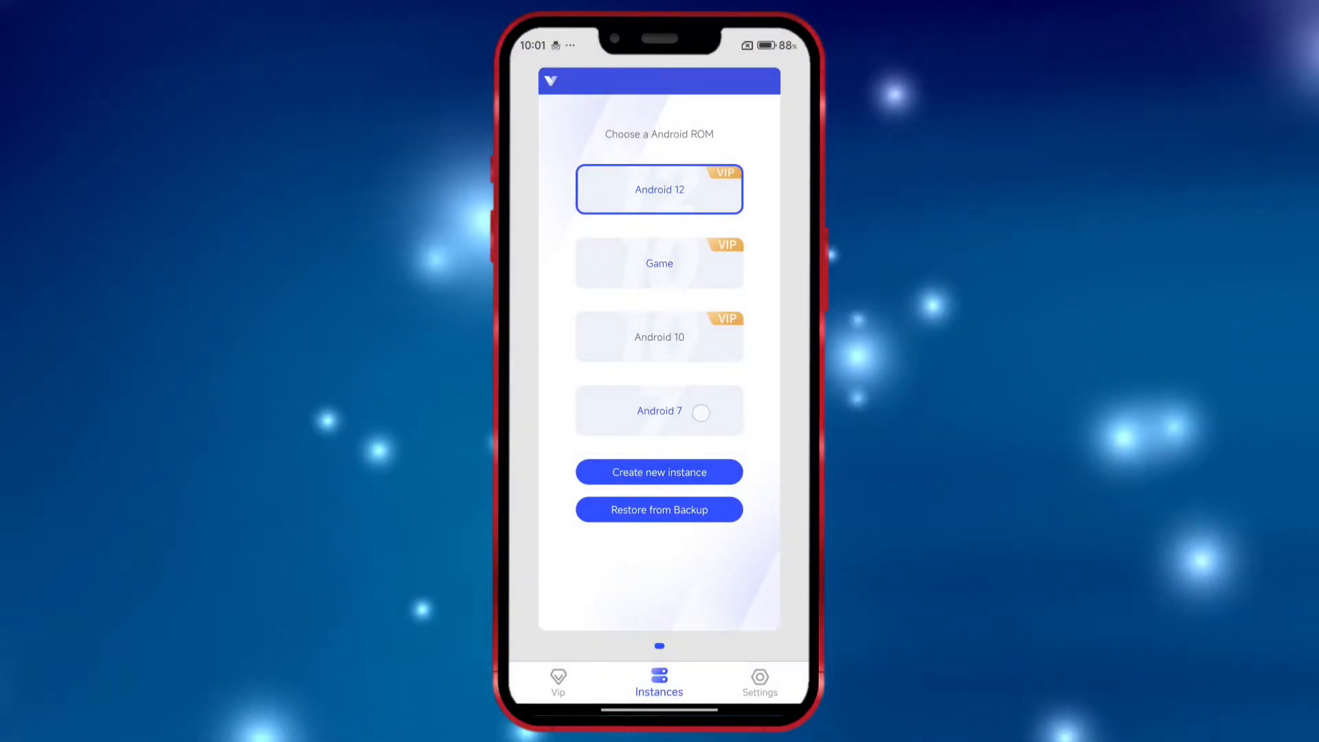
left_click(659, 473)
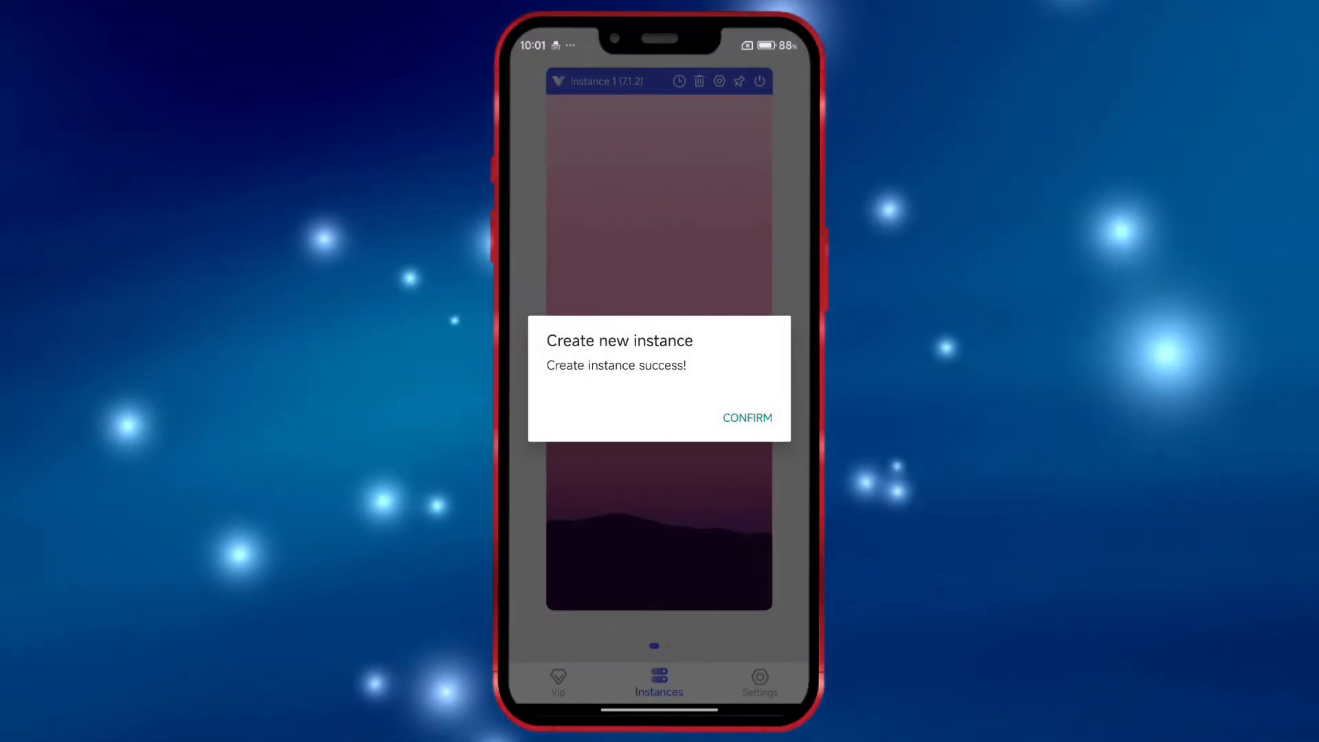
left_click(747, 418)
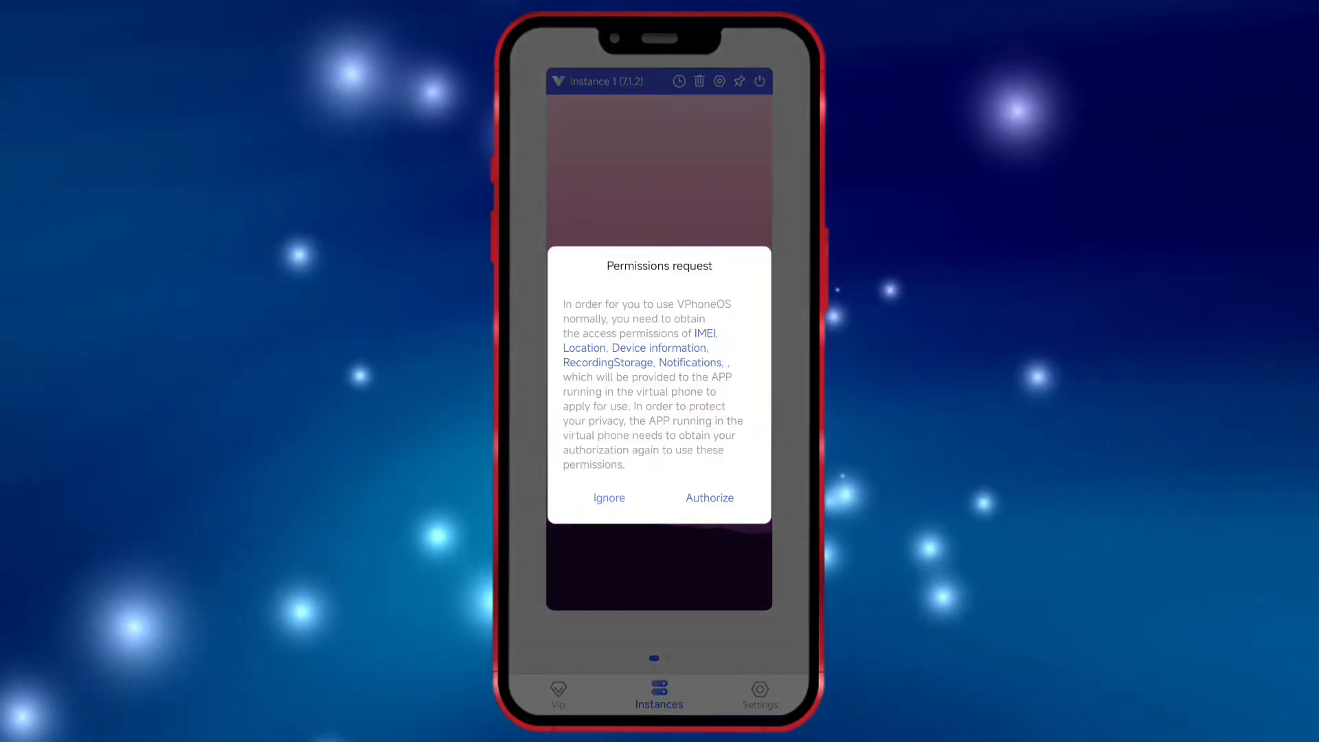
left_click(709, 498)
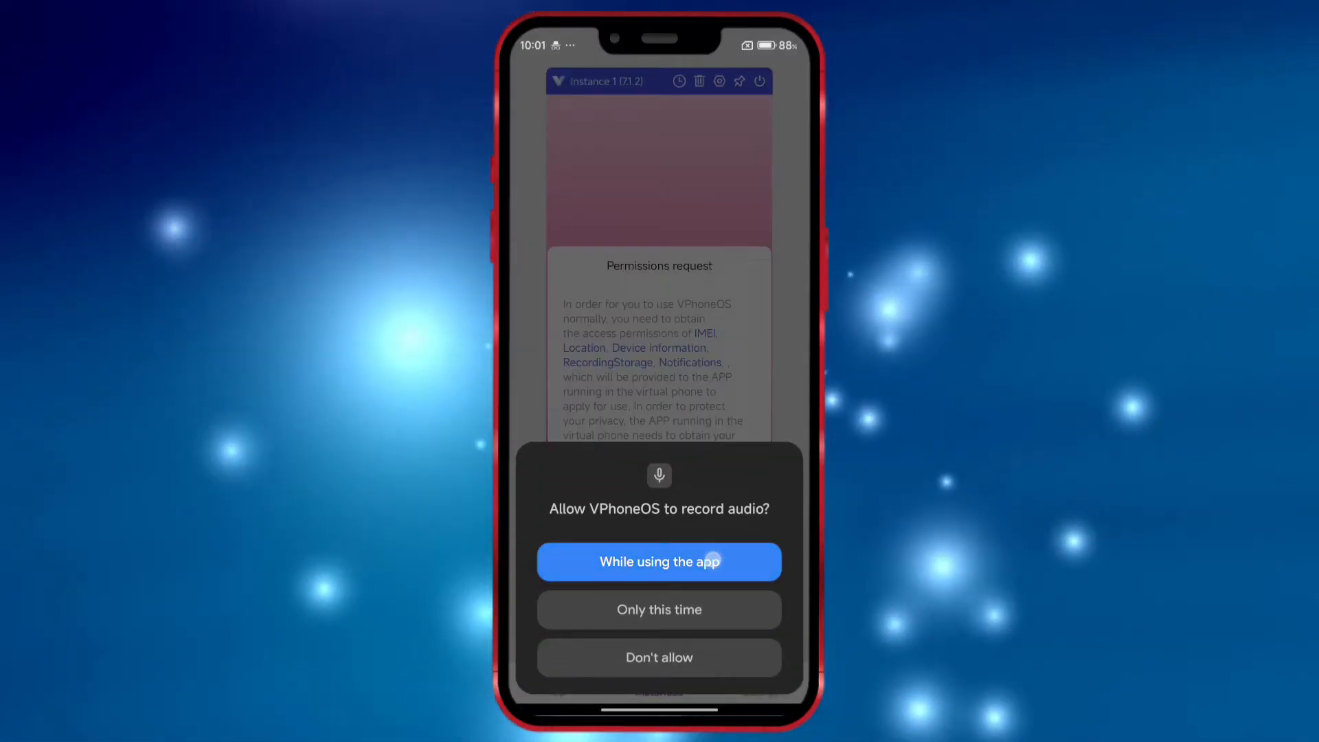
left_click(659, 562)
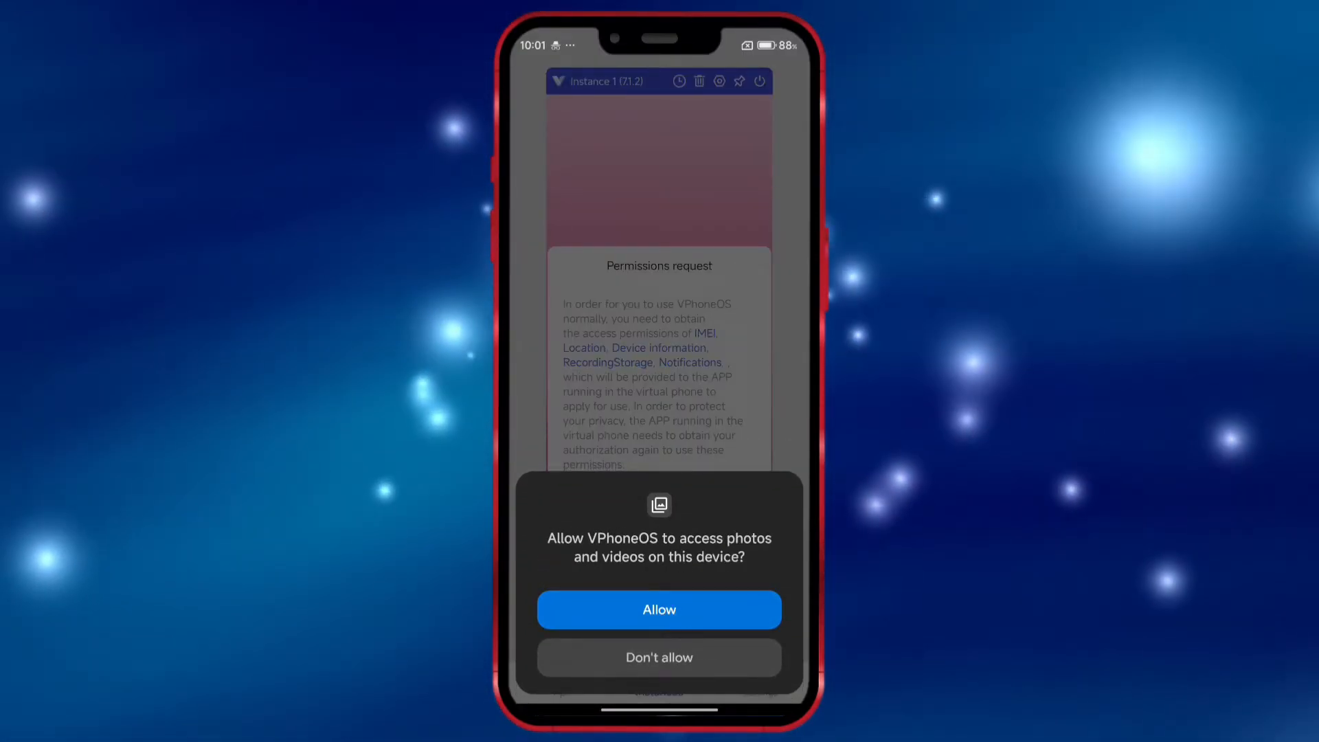
left_click(659, 609)
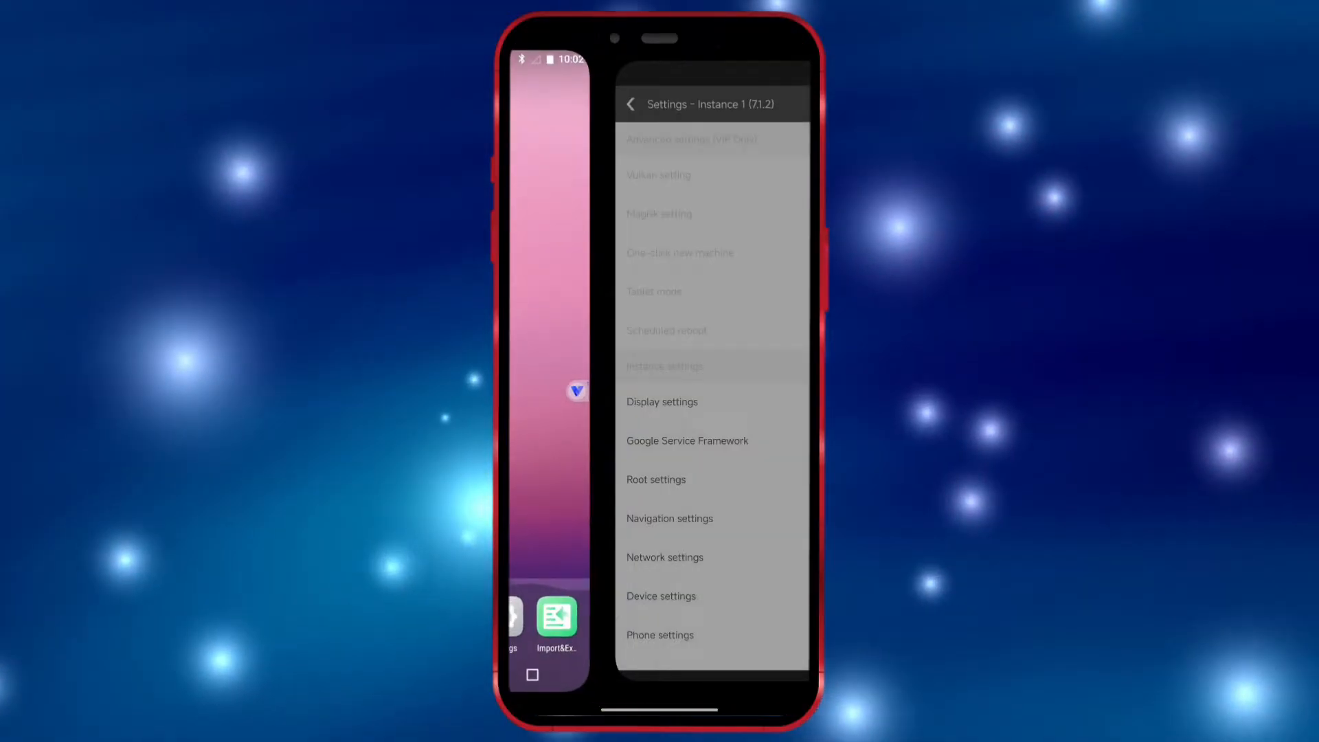
- Enable root for the instance, then browse phone files and authorize directory access
left_click(656, 479)
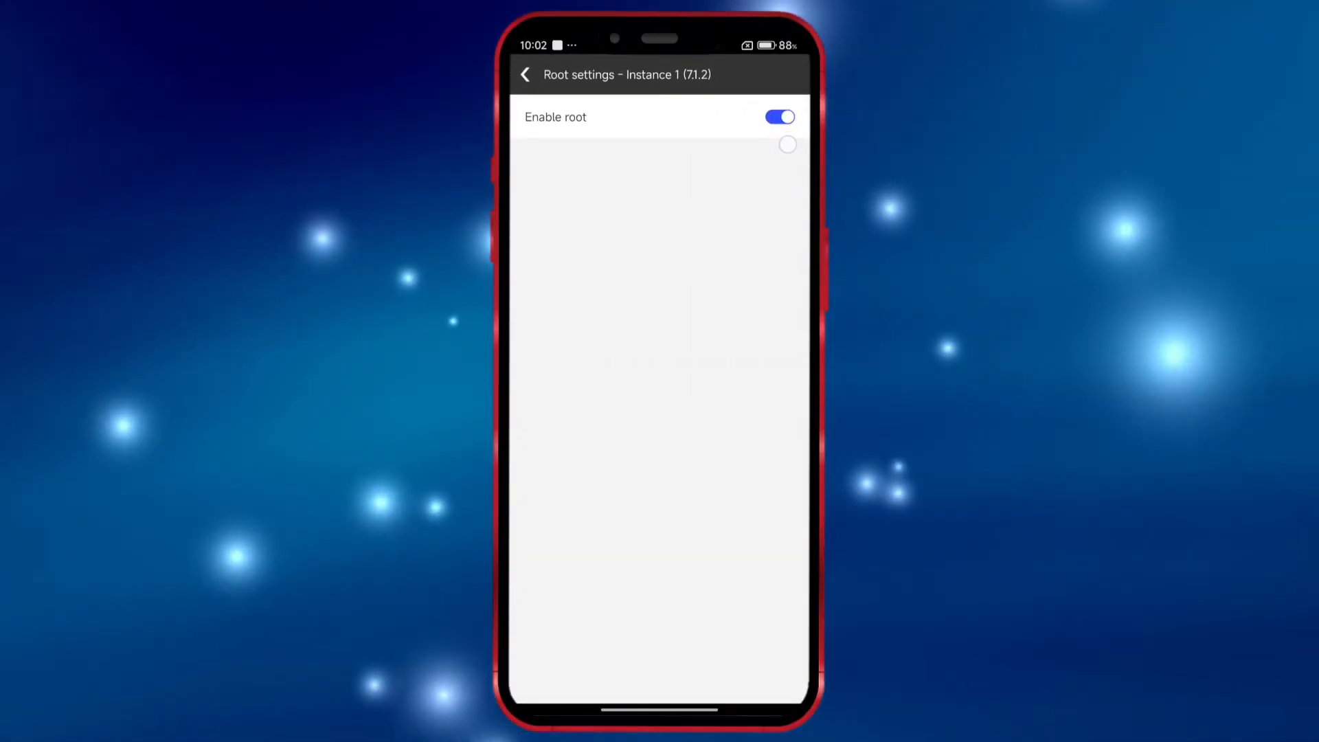
left_click(525, 74)
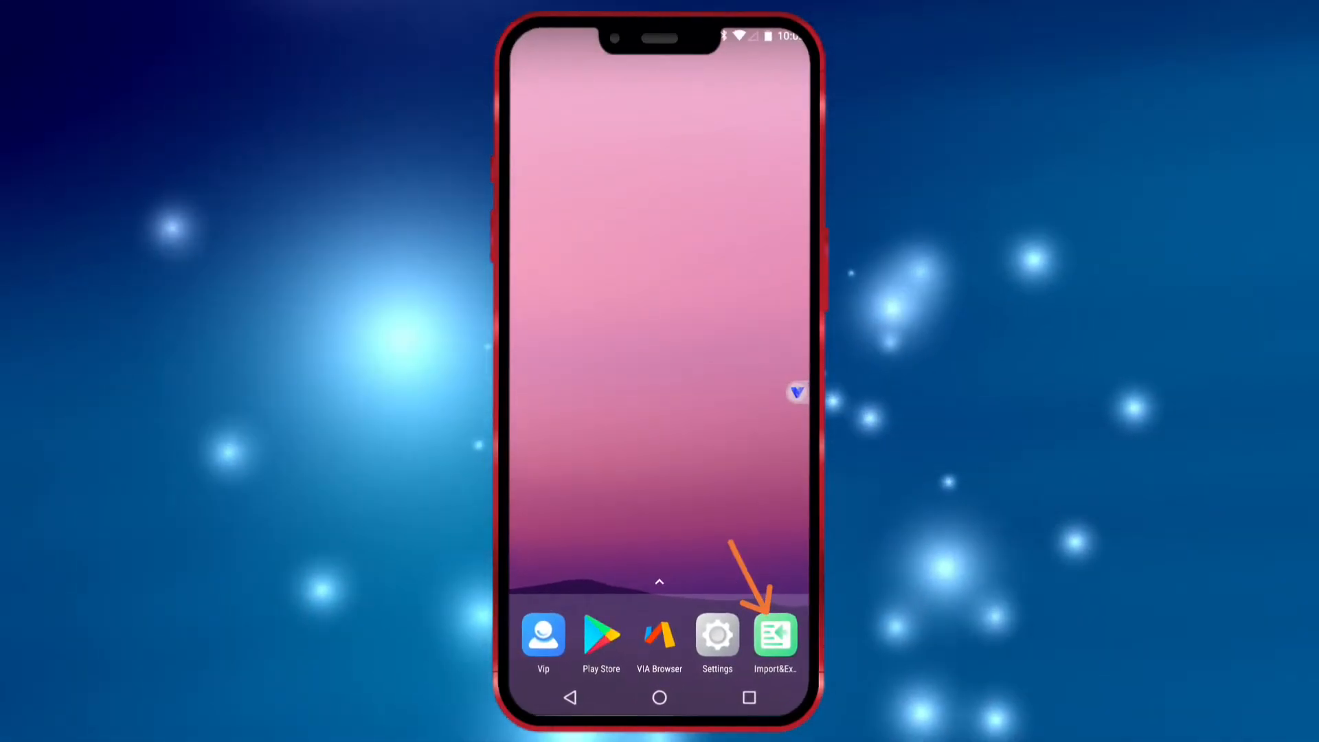
left_click(775, 634)
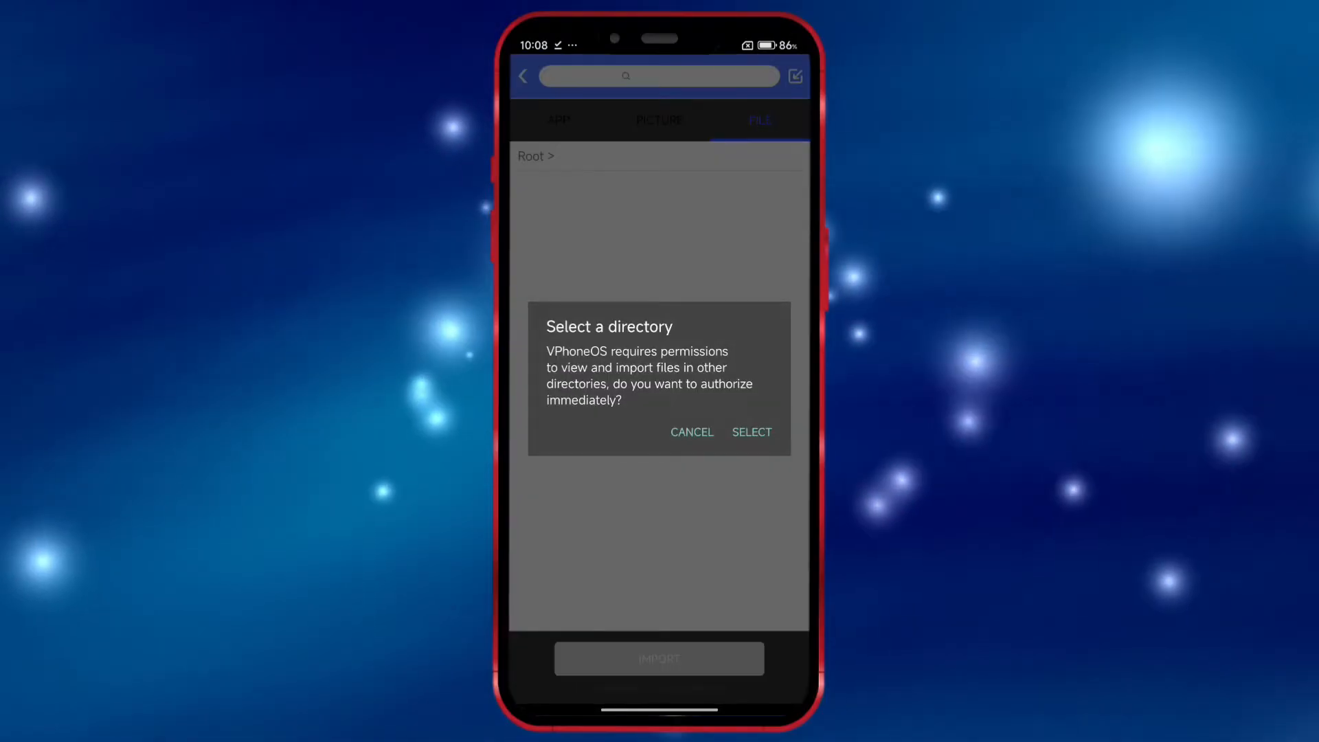
left_click(752, 432)
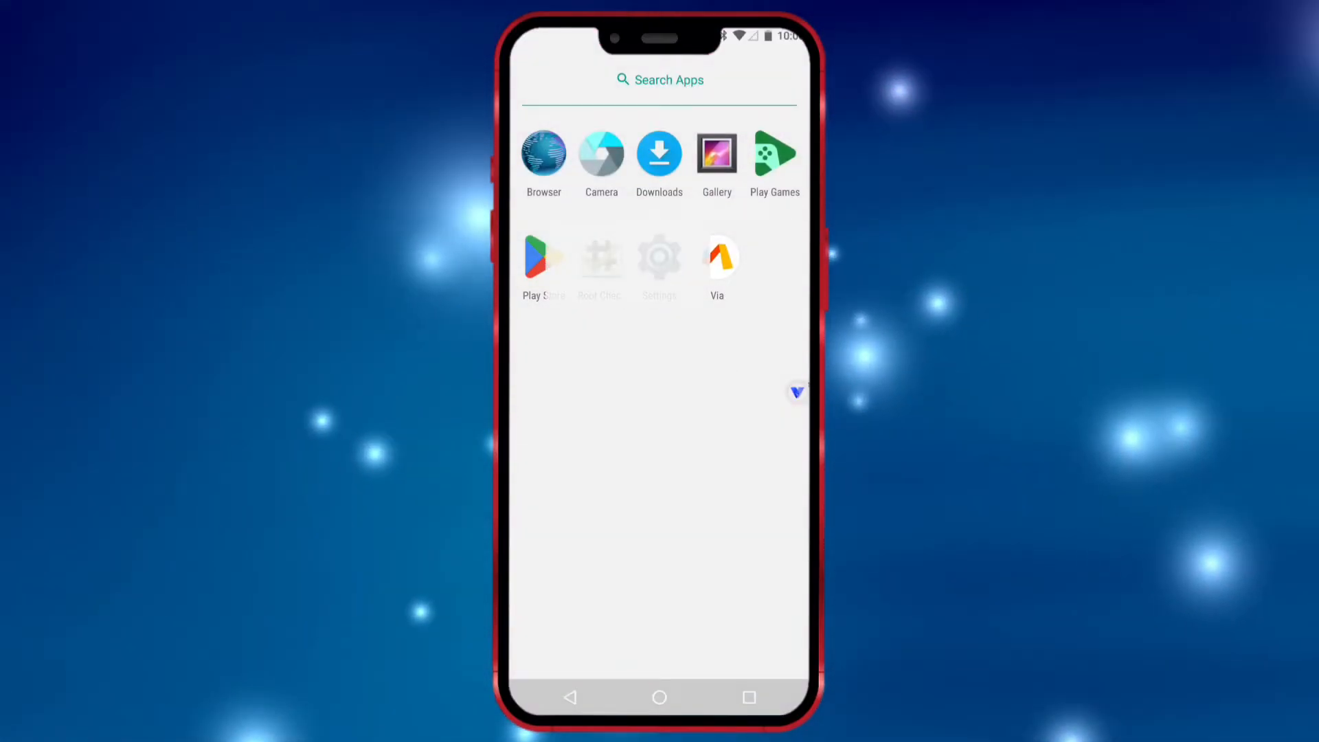
- Launch Root Checker from the VM app drawer and get past its GET STARTED screen
left_click(601, 257)
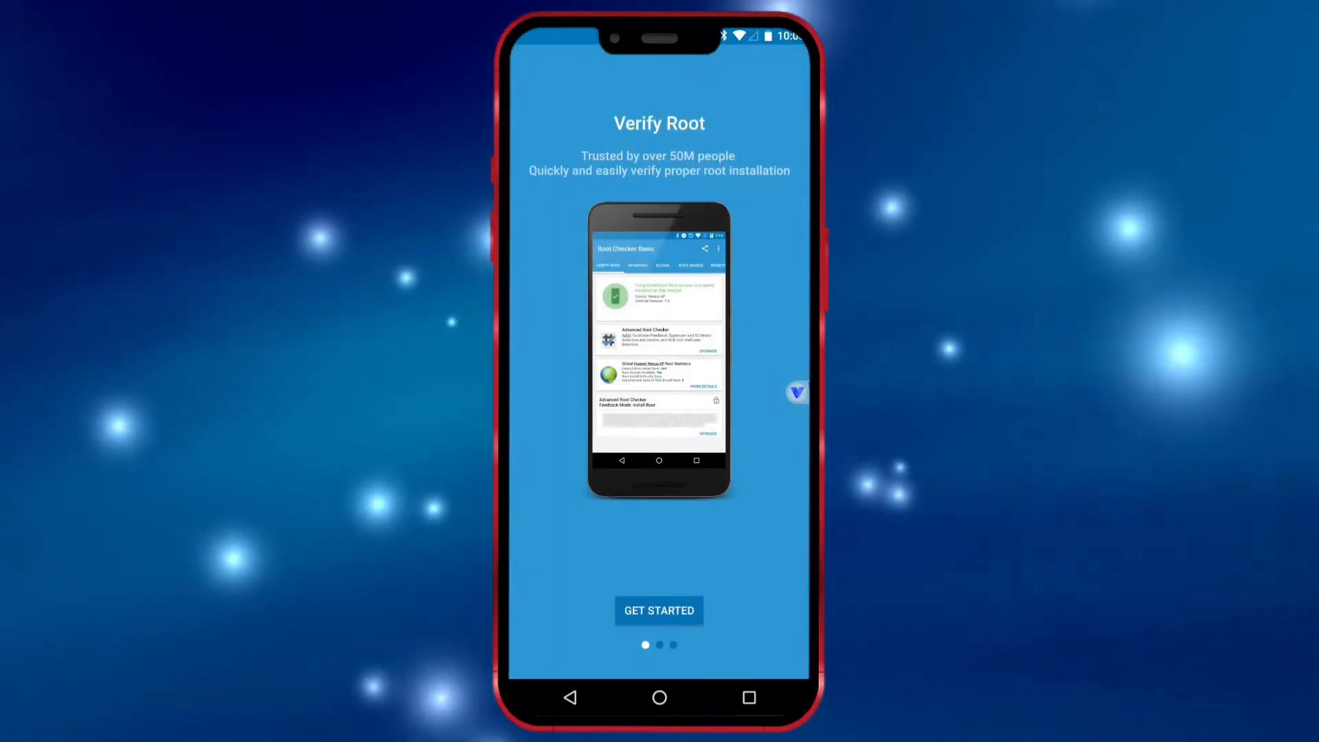
left_click(658, 611)
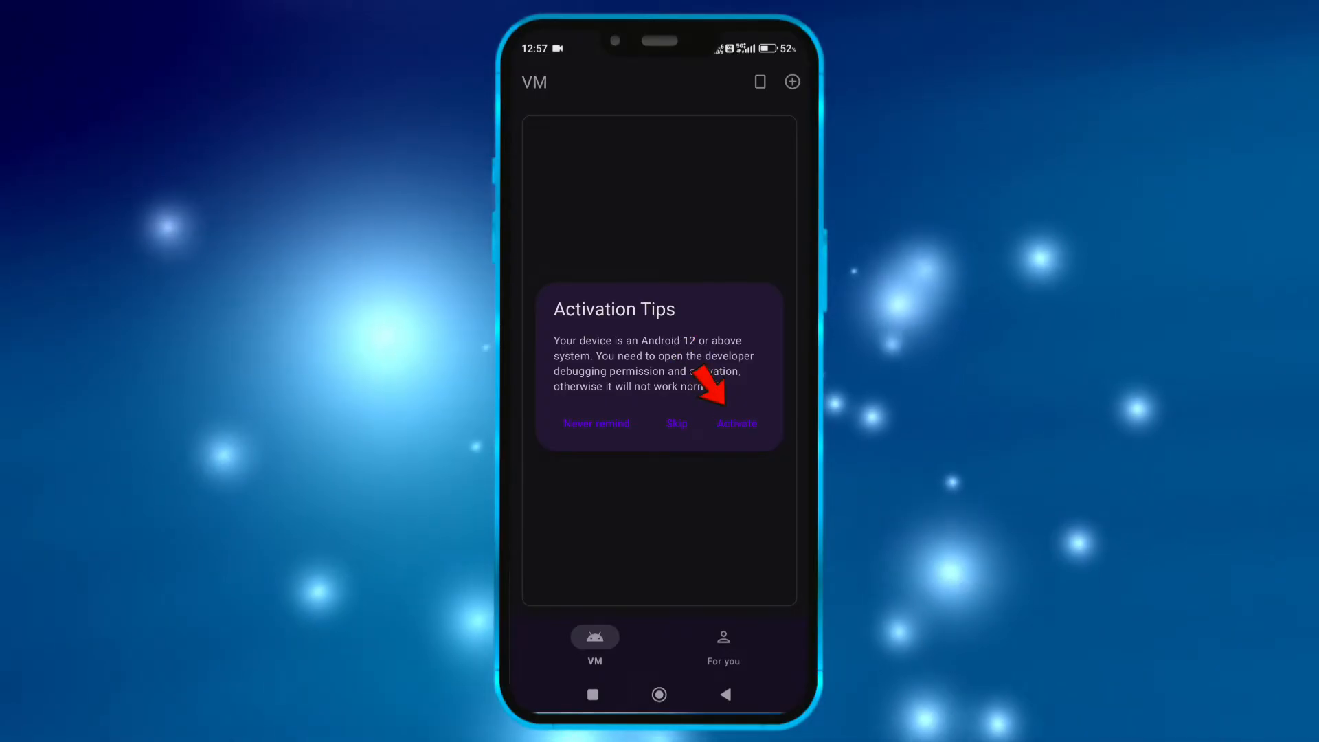
- Start Virtual Master activation, switch Wi-Fi on, and go to developer options
left_click(737, 424)
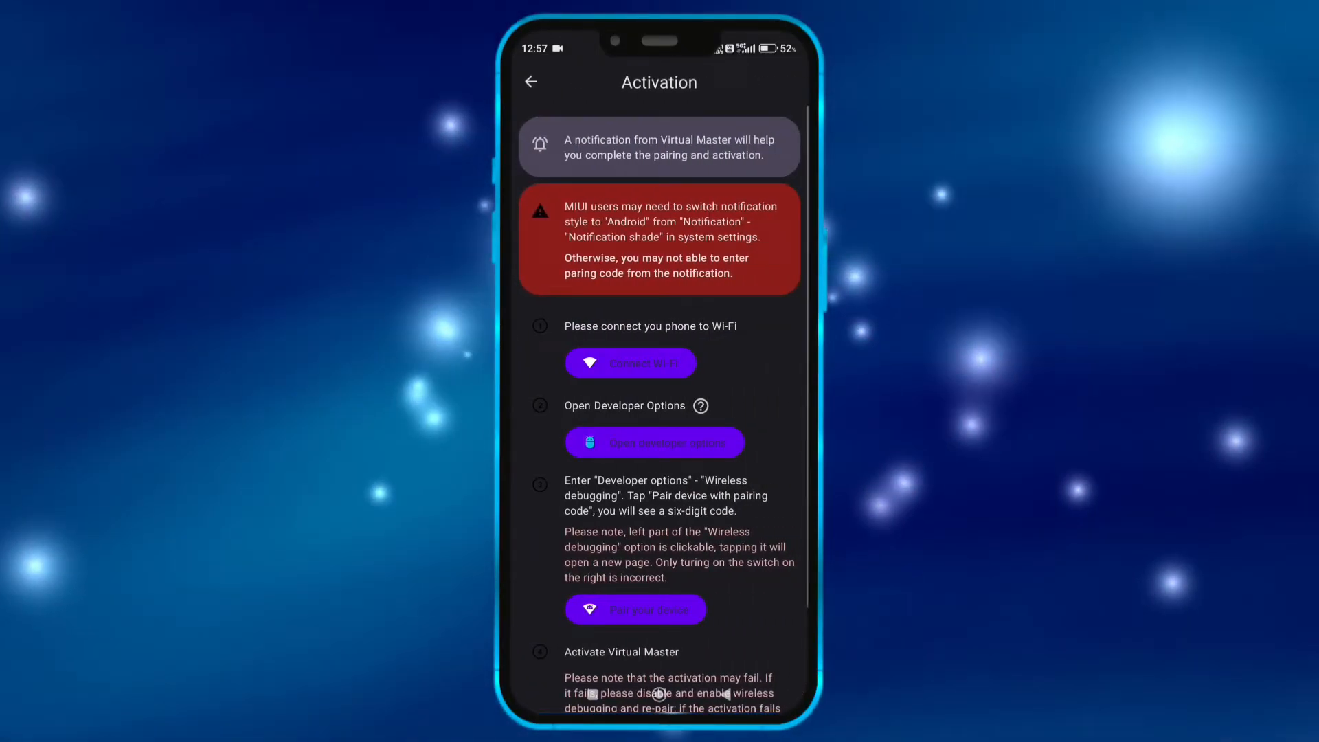
left_click(630, 363)
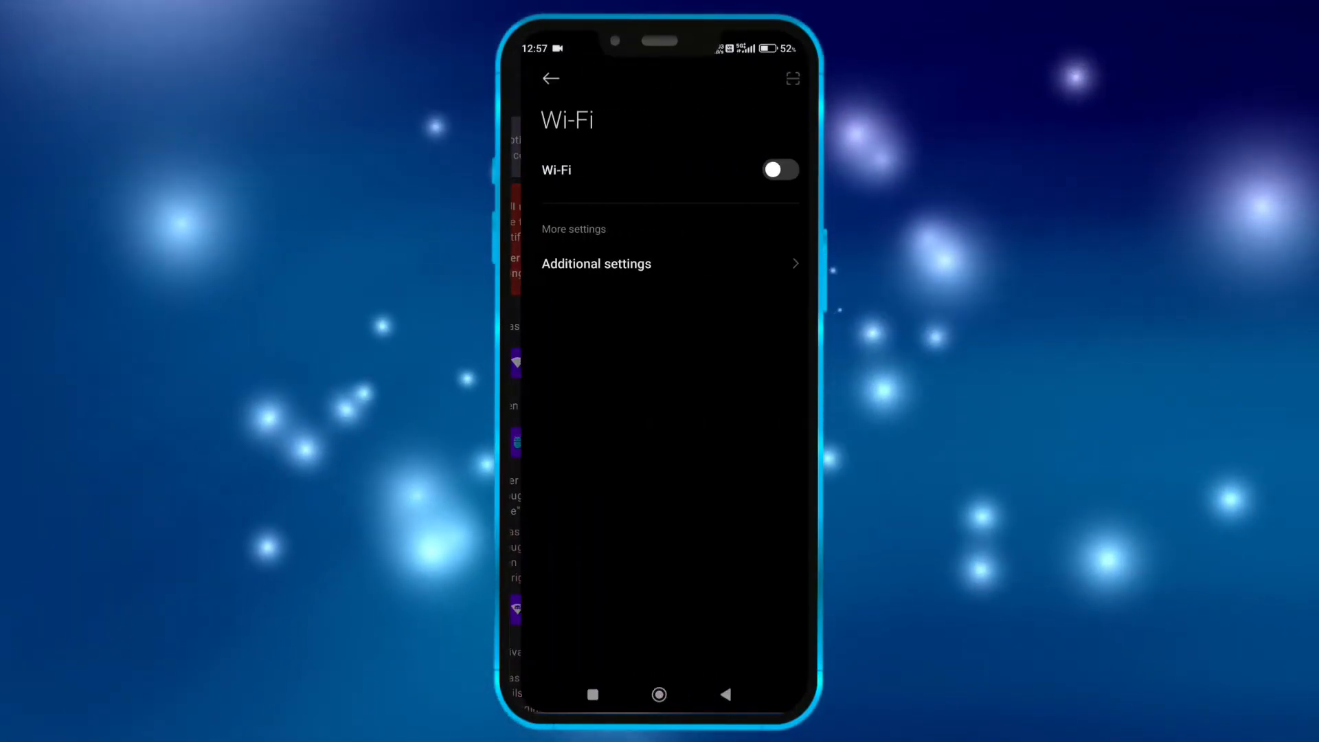
left_click(779, 169)
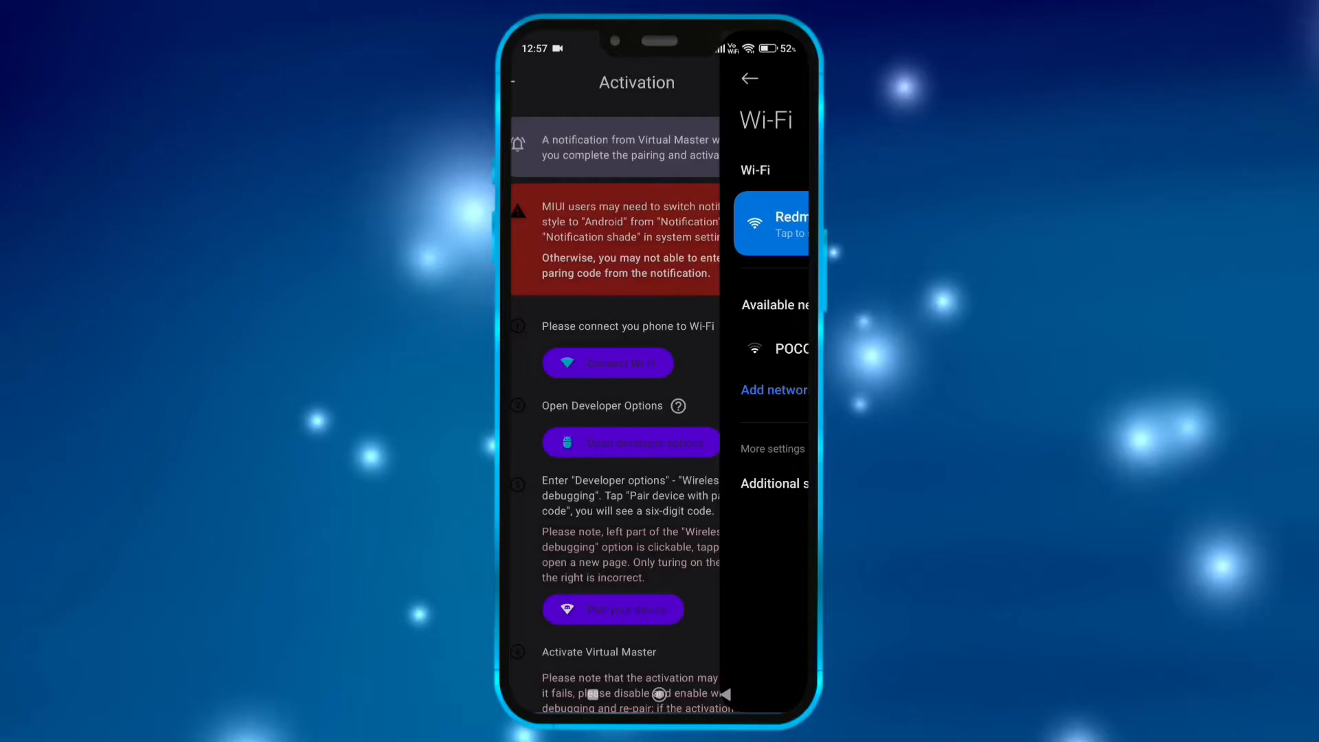
left_click(749, 78)
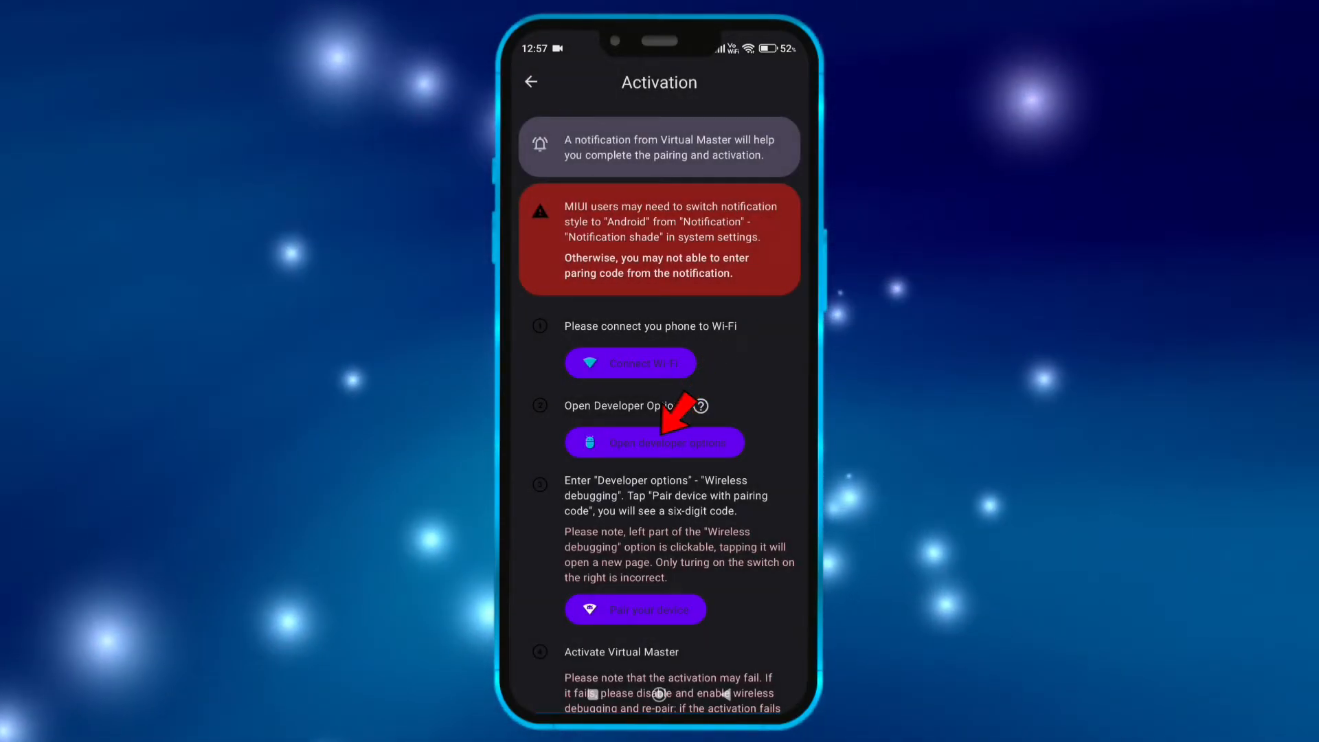
left_click(655, 443)
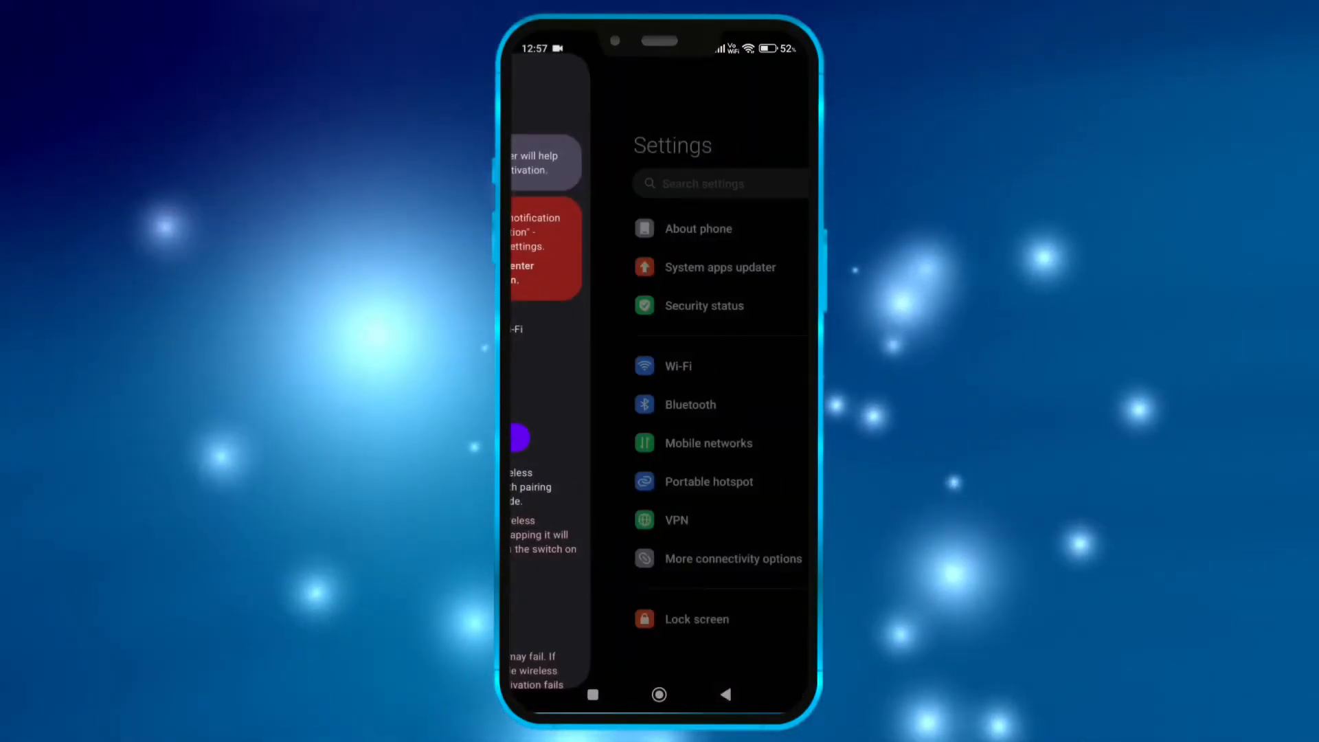
- Allow wireless debugging on this network, pair via the notification, and activate Virtual Master
left_click(699, 228)
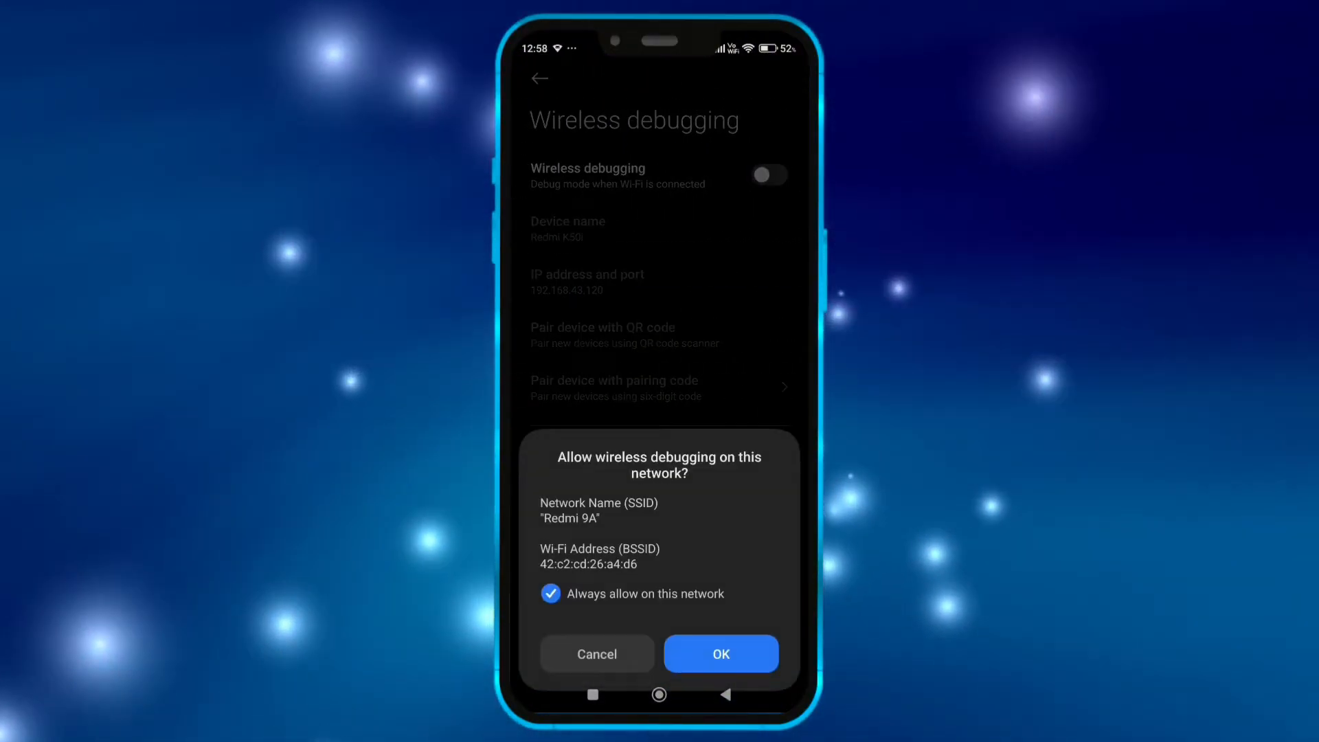
left_click(721, 654)
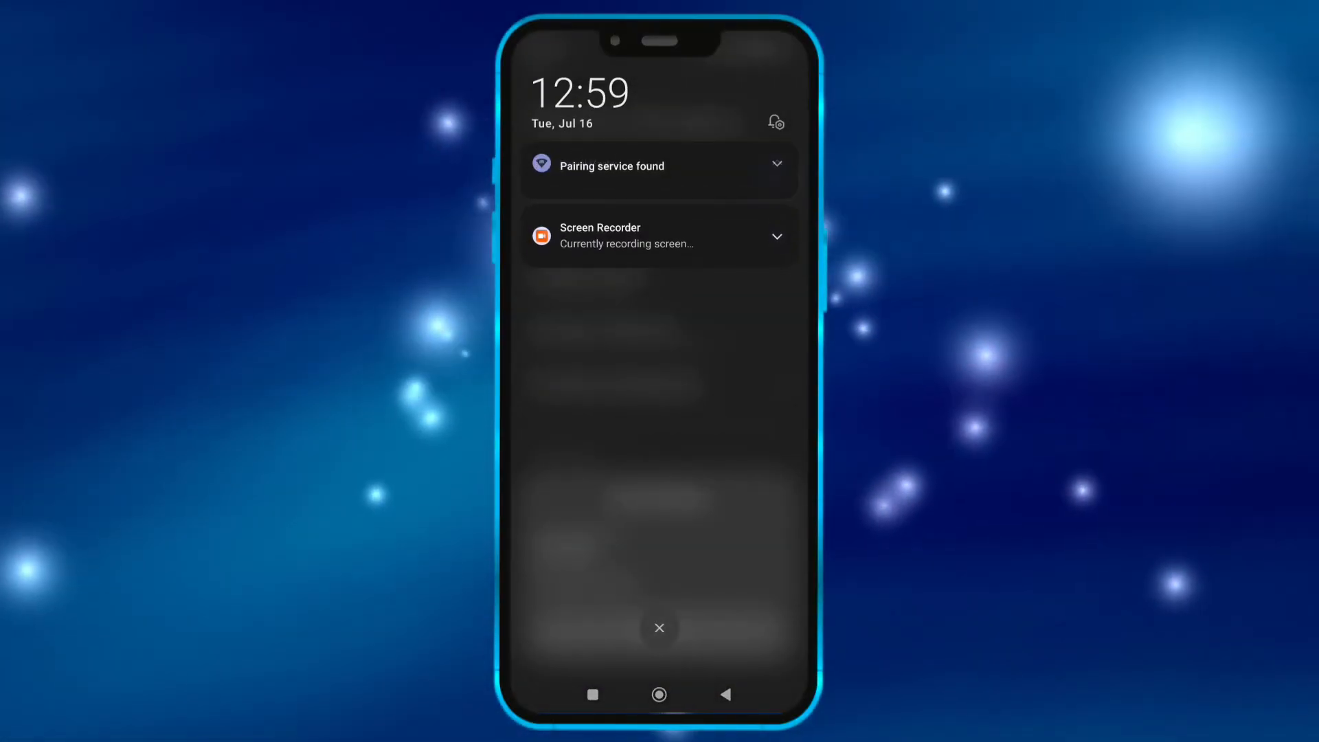
left_click(778, 163)
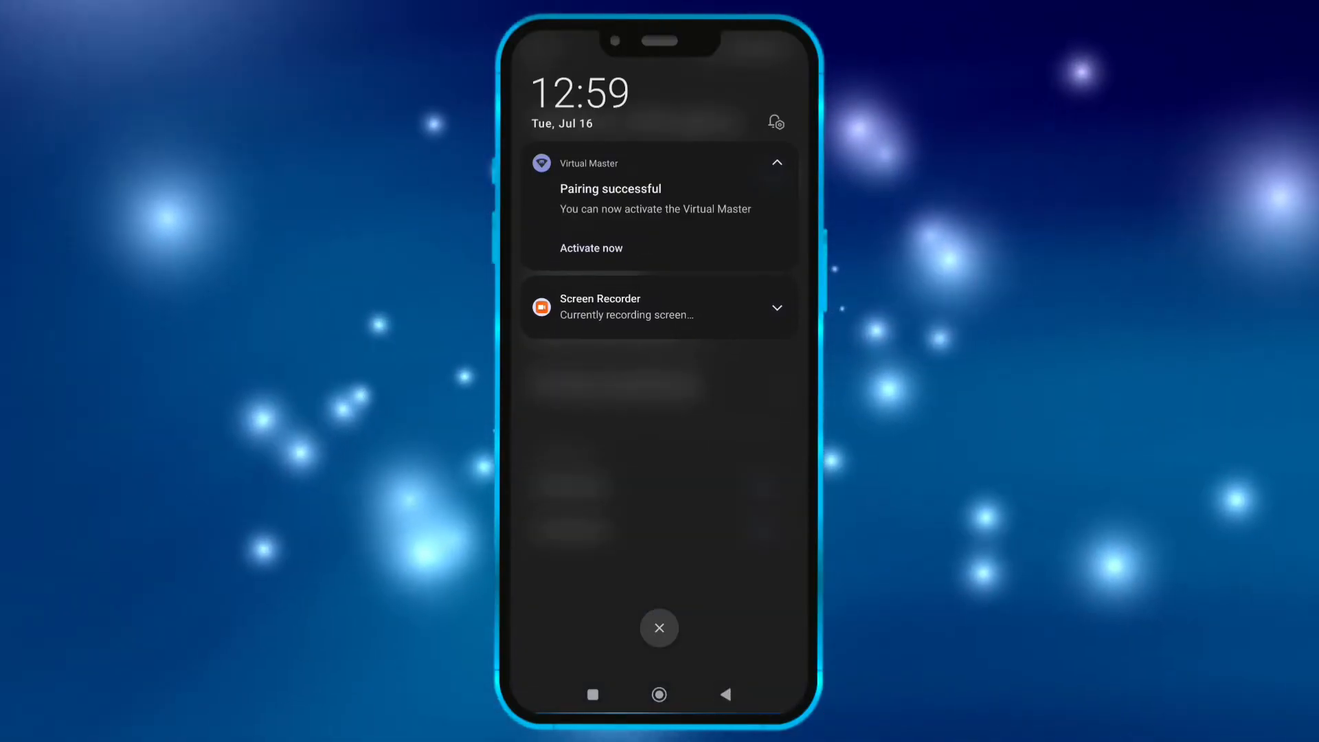
left_click(591, 248)
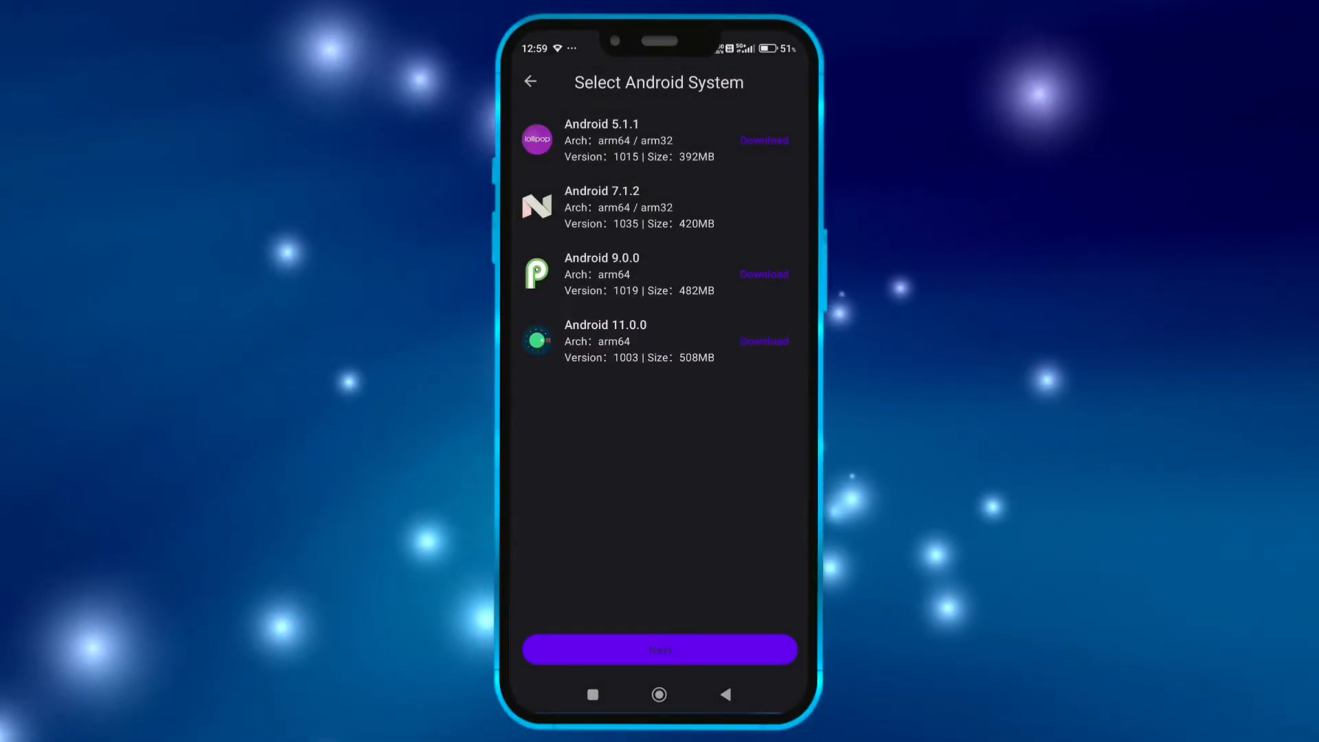
- Create an Android 5.1.1 VM at portrait device resolution, boot it, and dismiss the tips
left_click(660, 649)
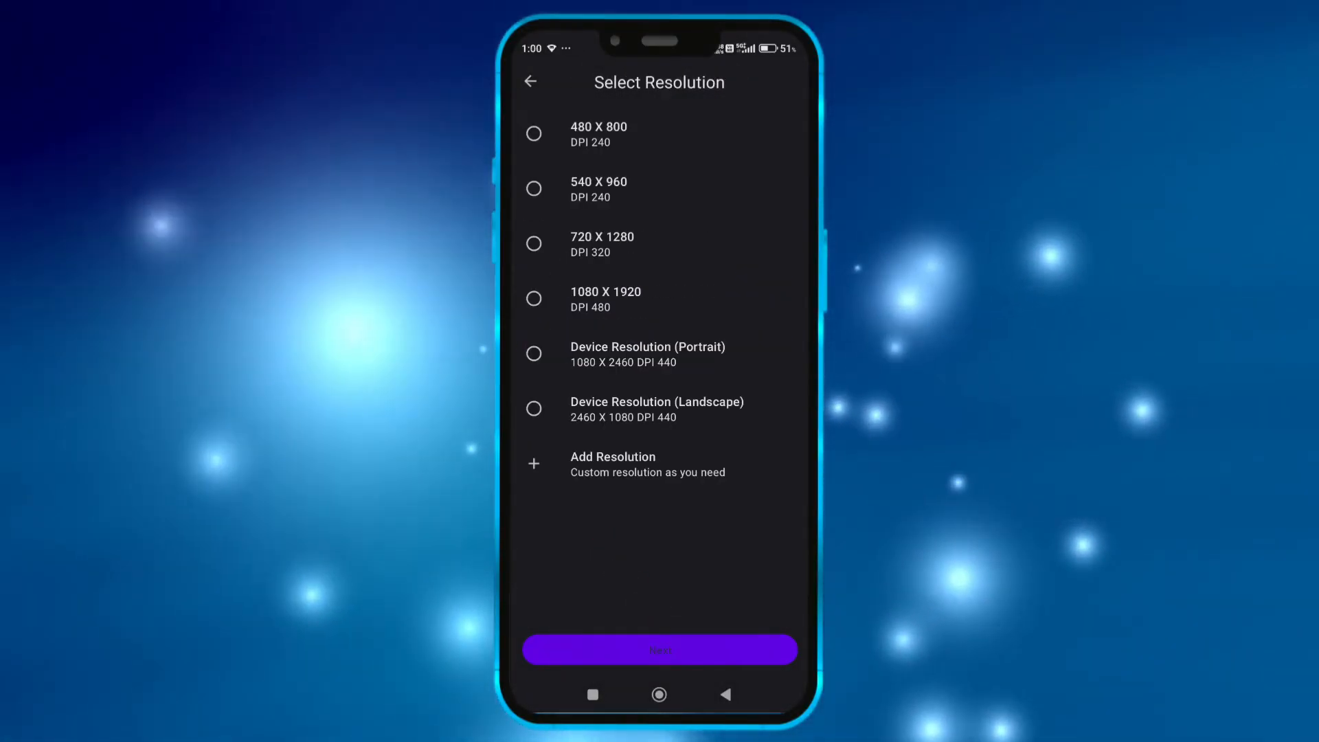
left_click(534, 354)
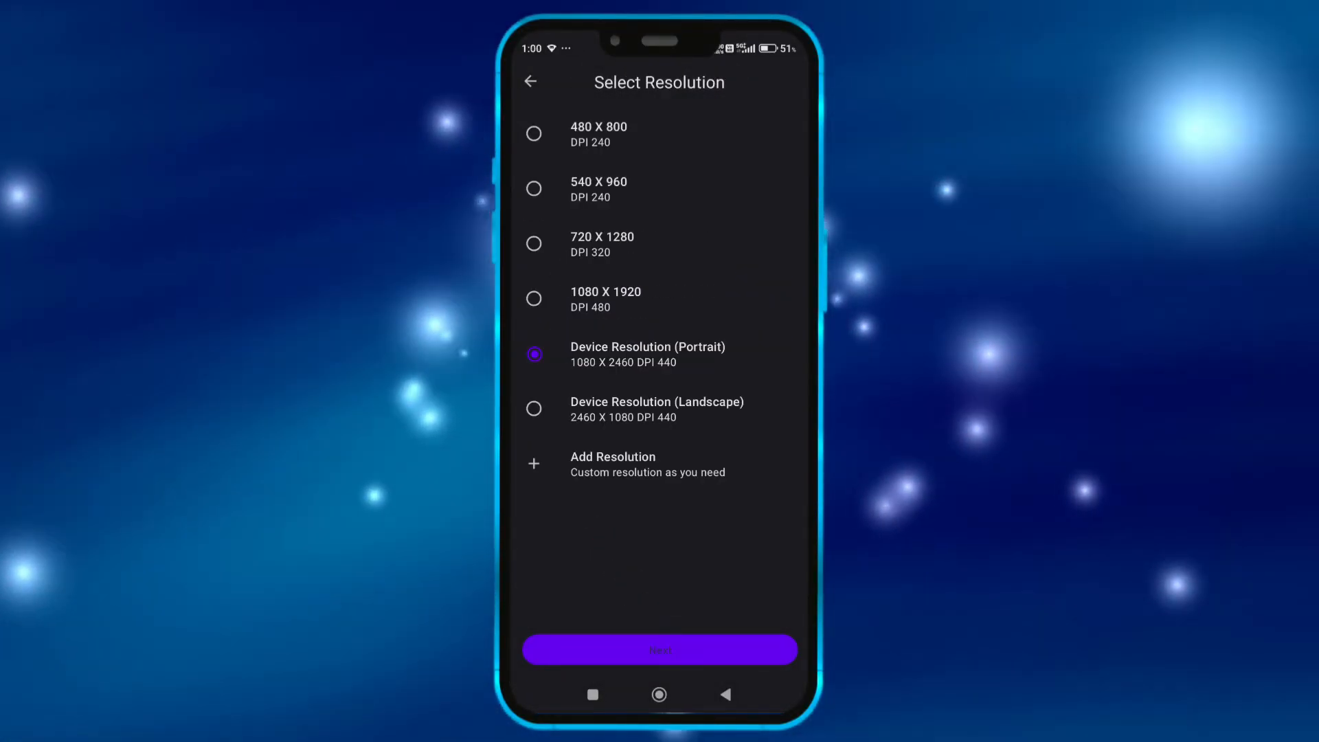
left_click(660, 650)
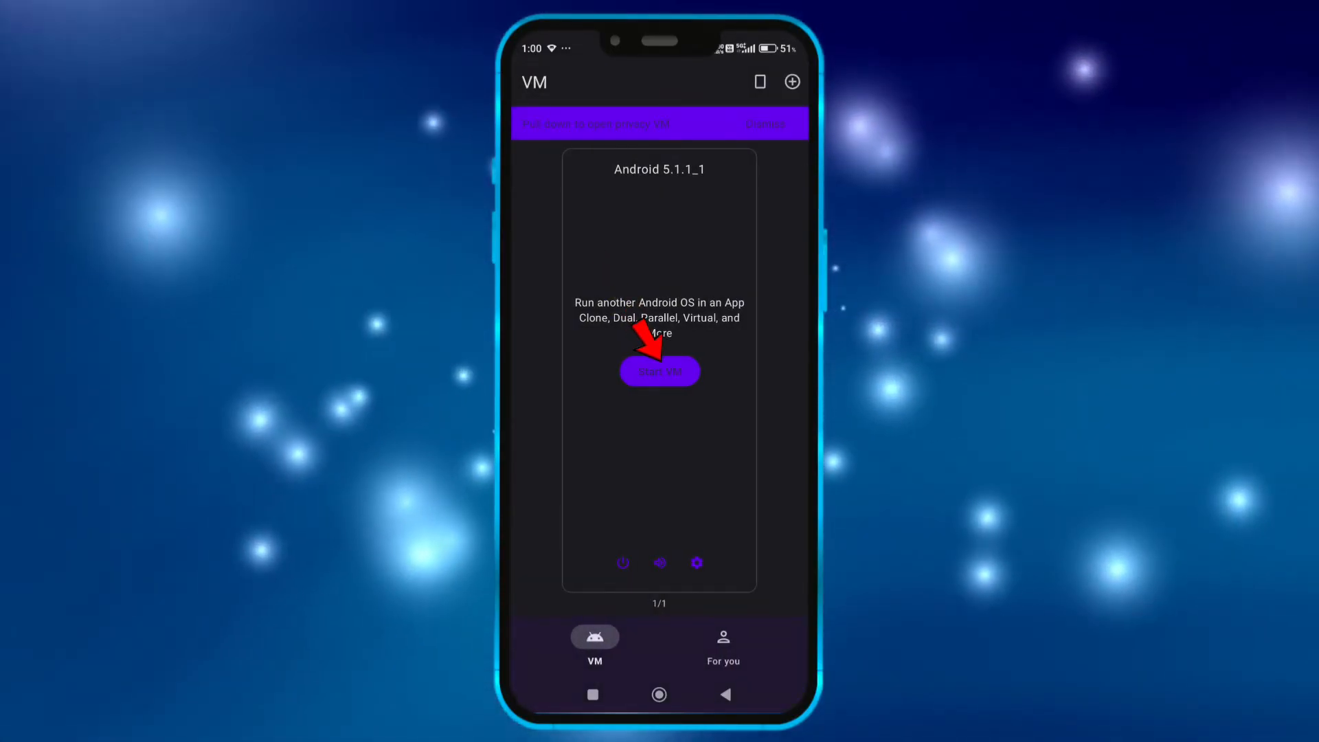
left_click(659, 371)
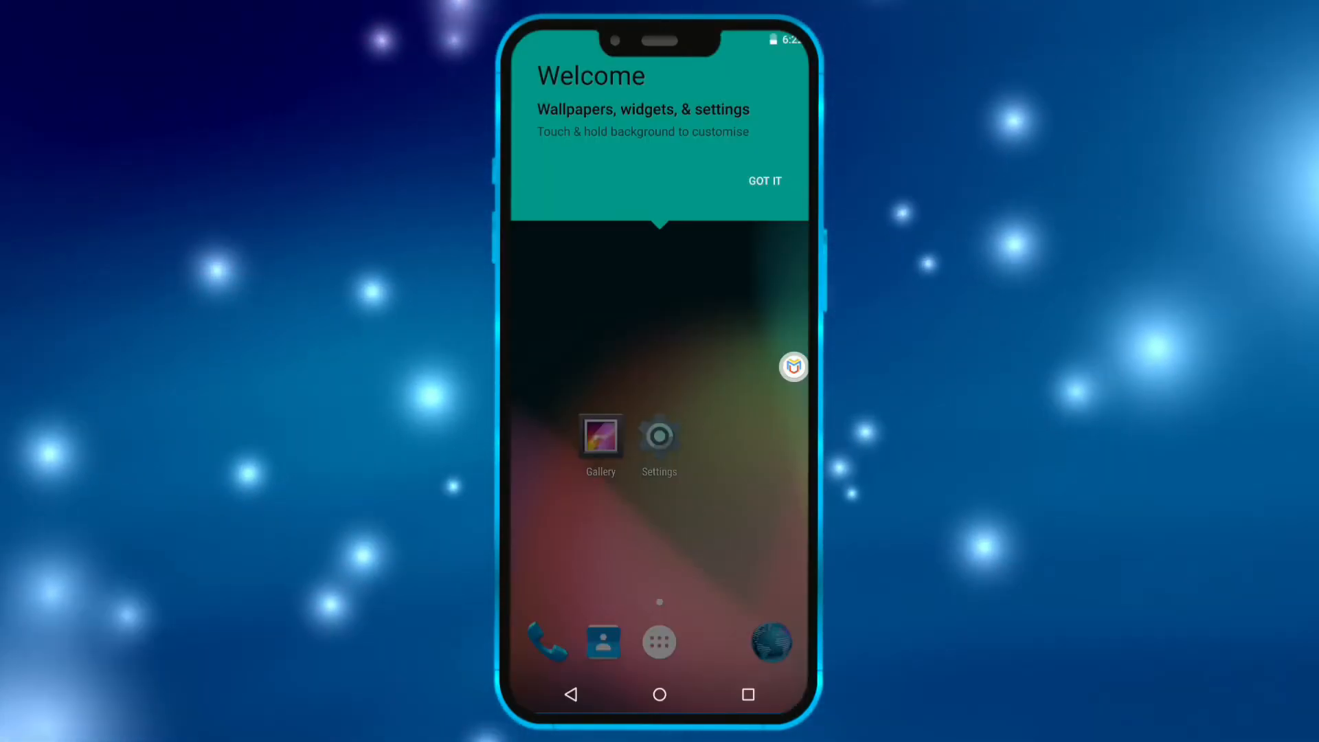
left_click(765, 181)
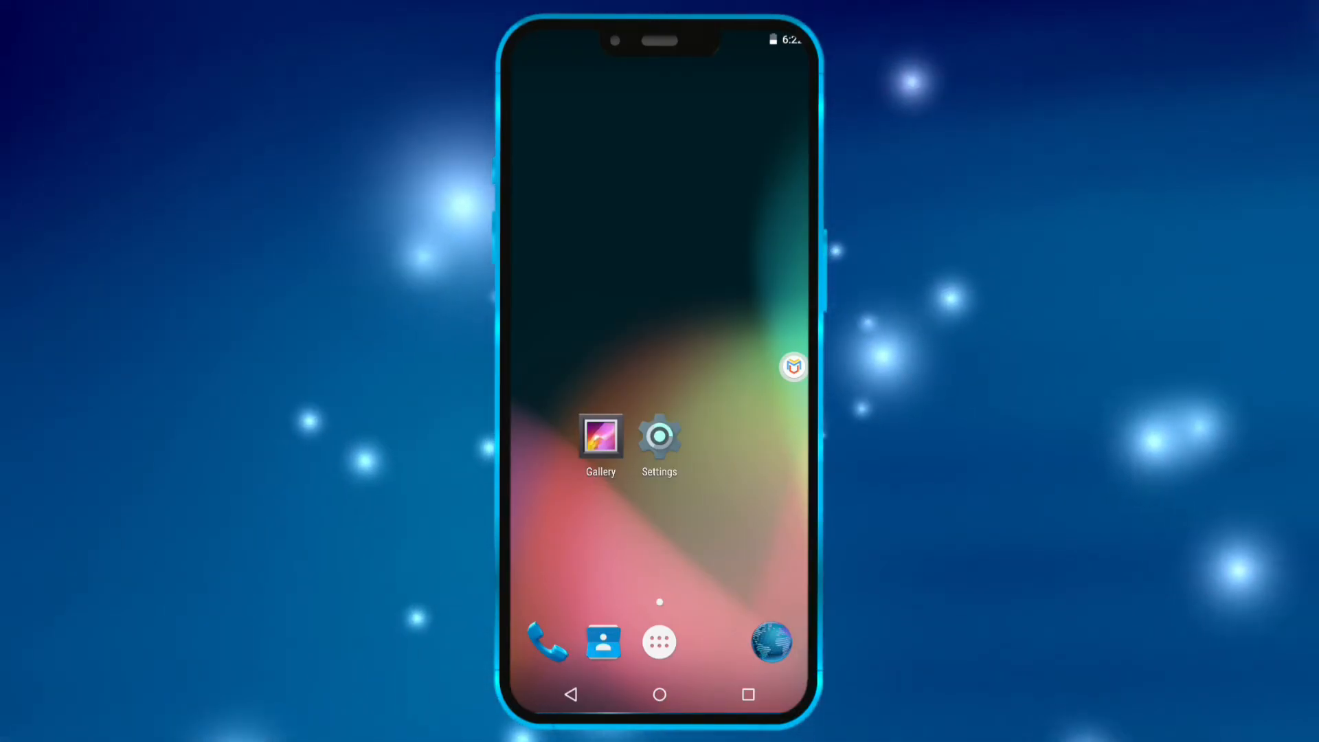
left_click(659, 643)
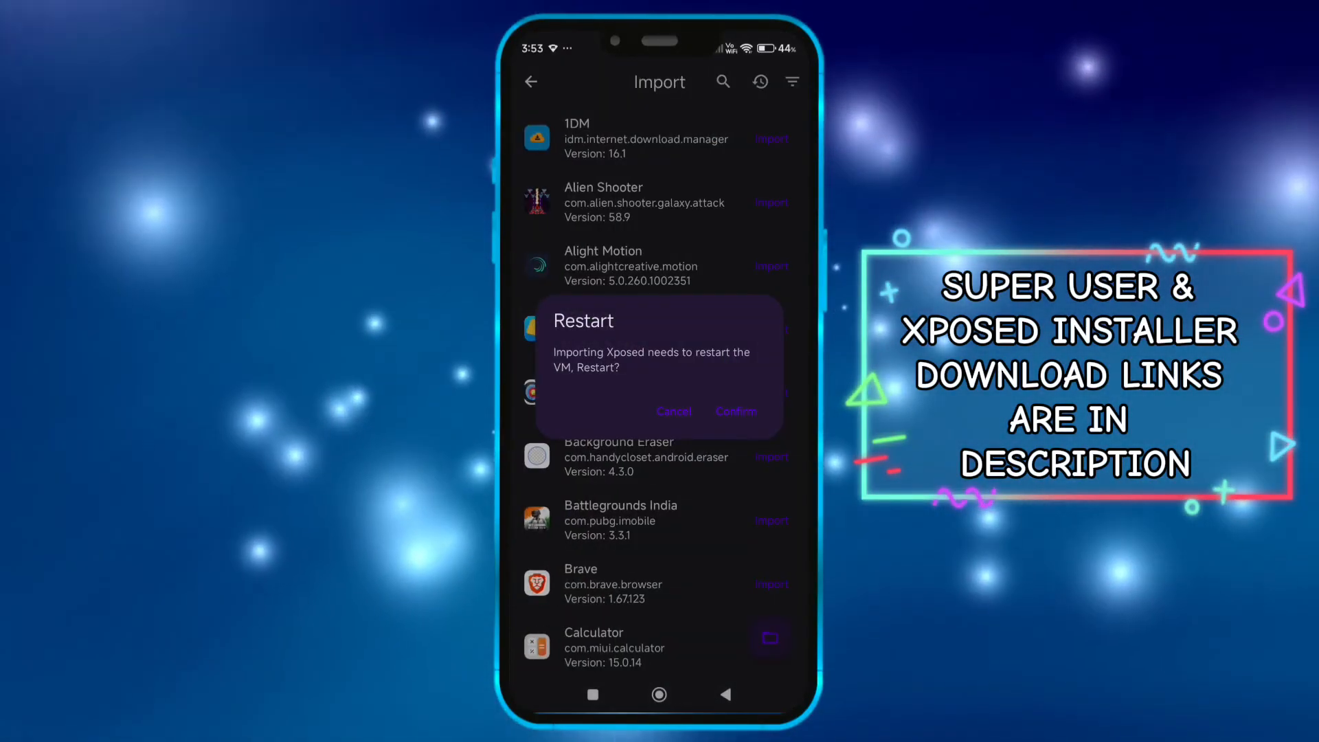
- Confirm the Xposed restart, then accept Root Checker Basic's disclaimer to verify root
left_click(736, 412)
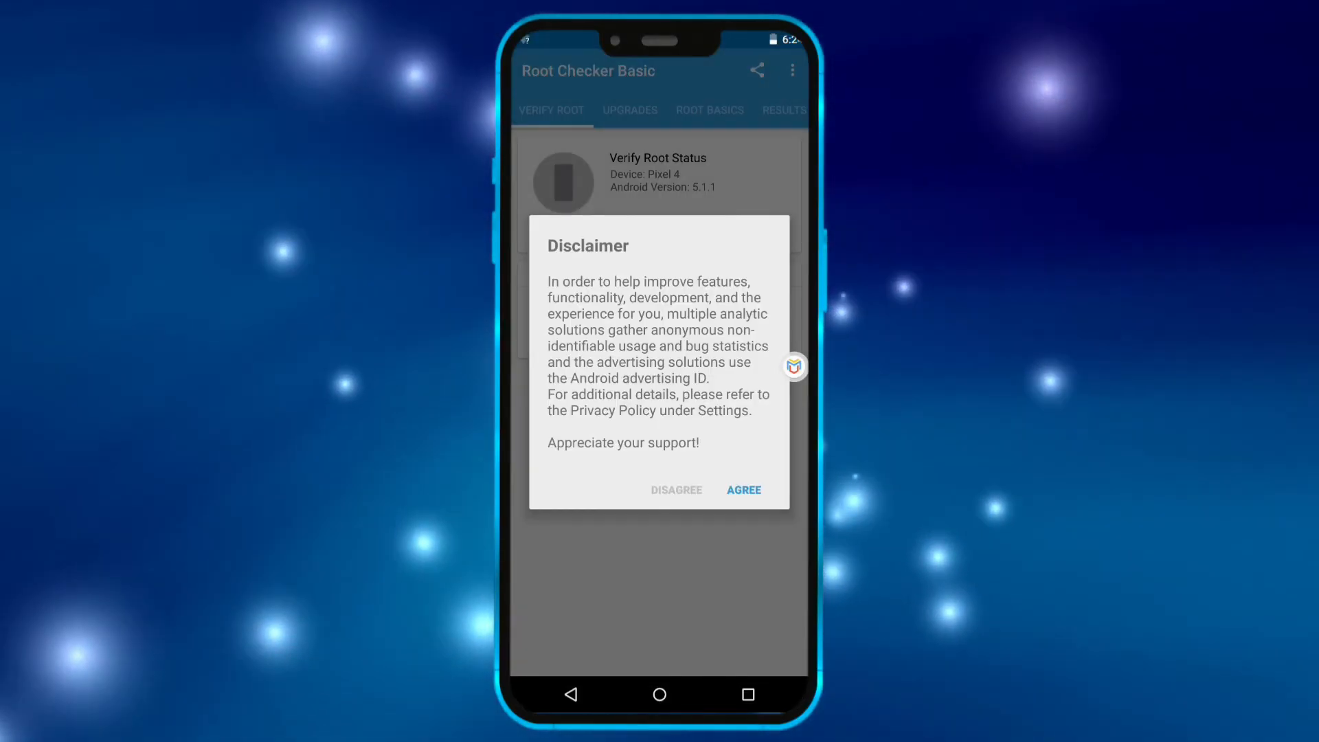
left_click(744, 490)
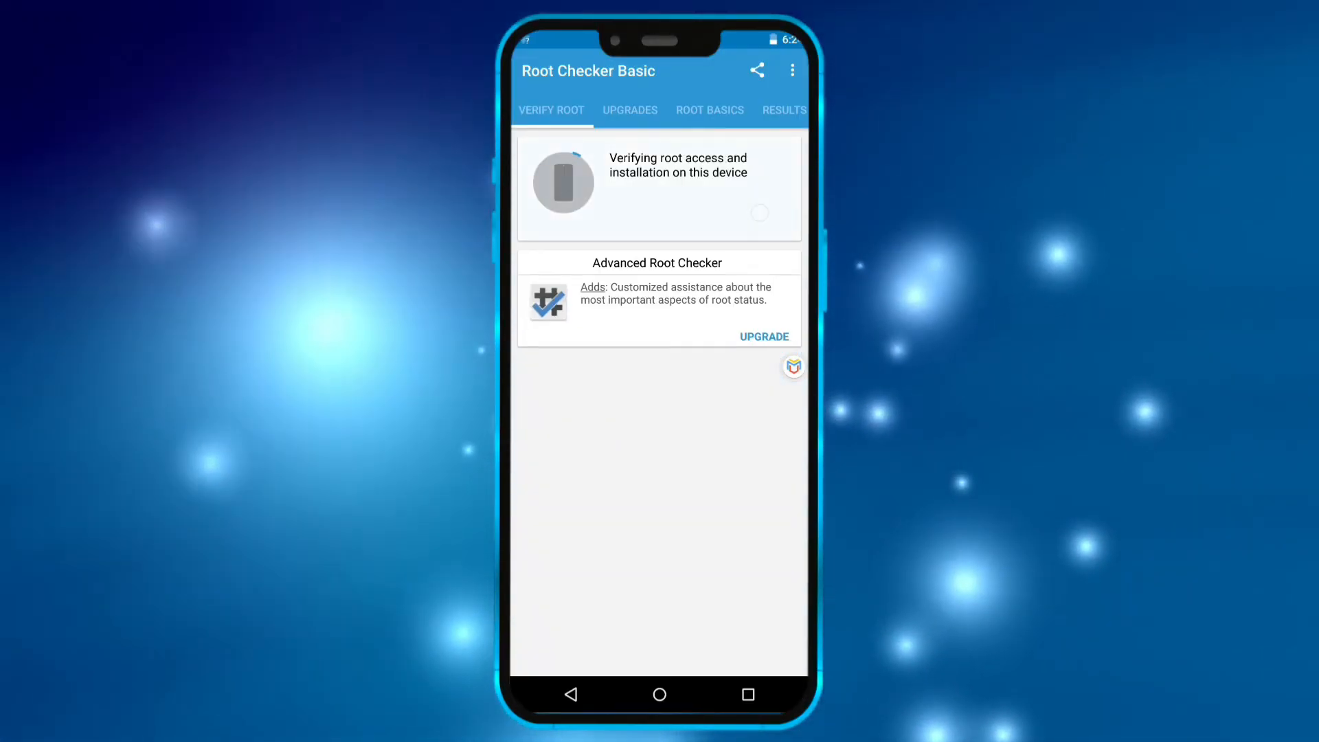